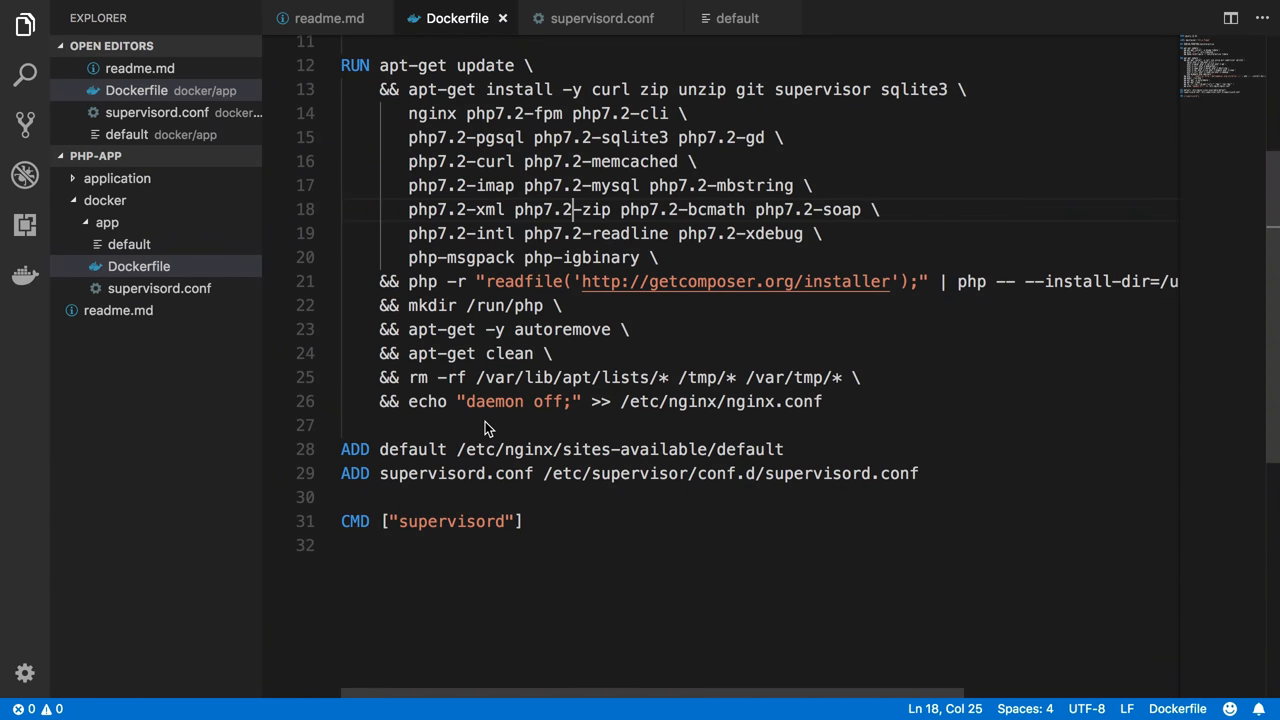
# Highlight 'daemon off' in the Dockerfile, then bring up supervisord.conf showing nodaemon=true
pyautogui.doubleClick(490, 401)
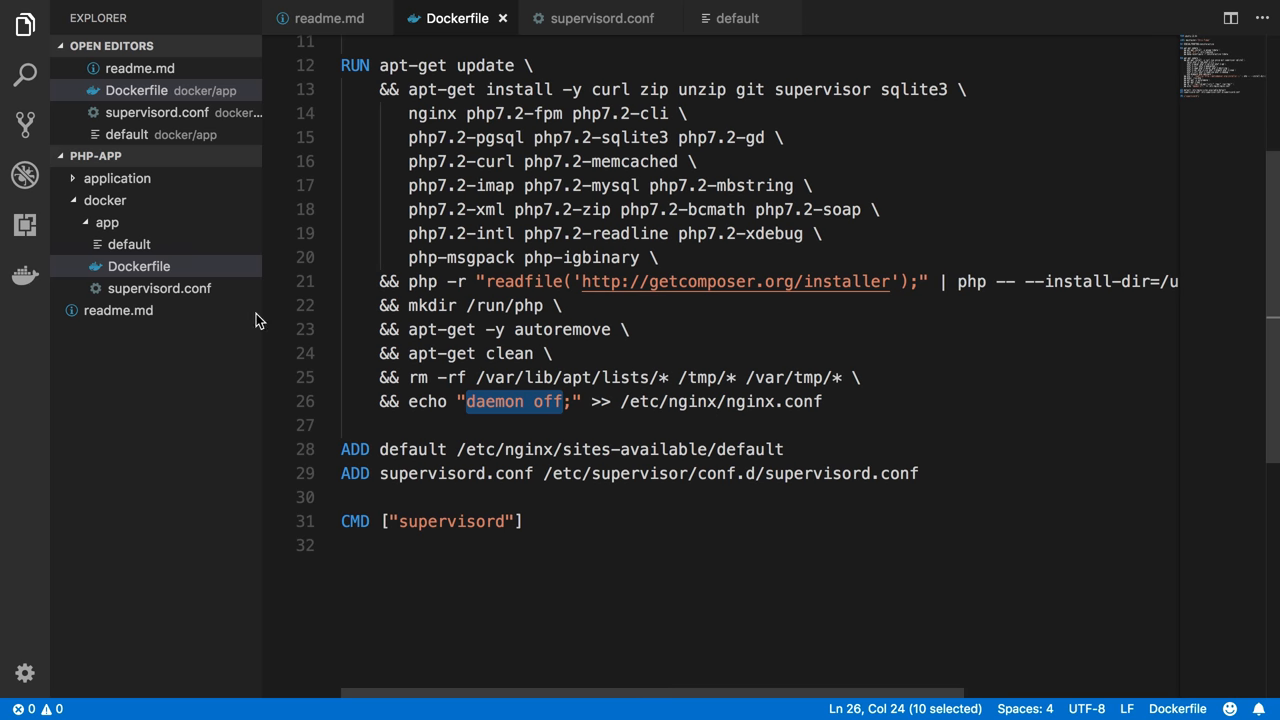
pyautogui.click(601, 18)
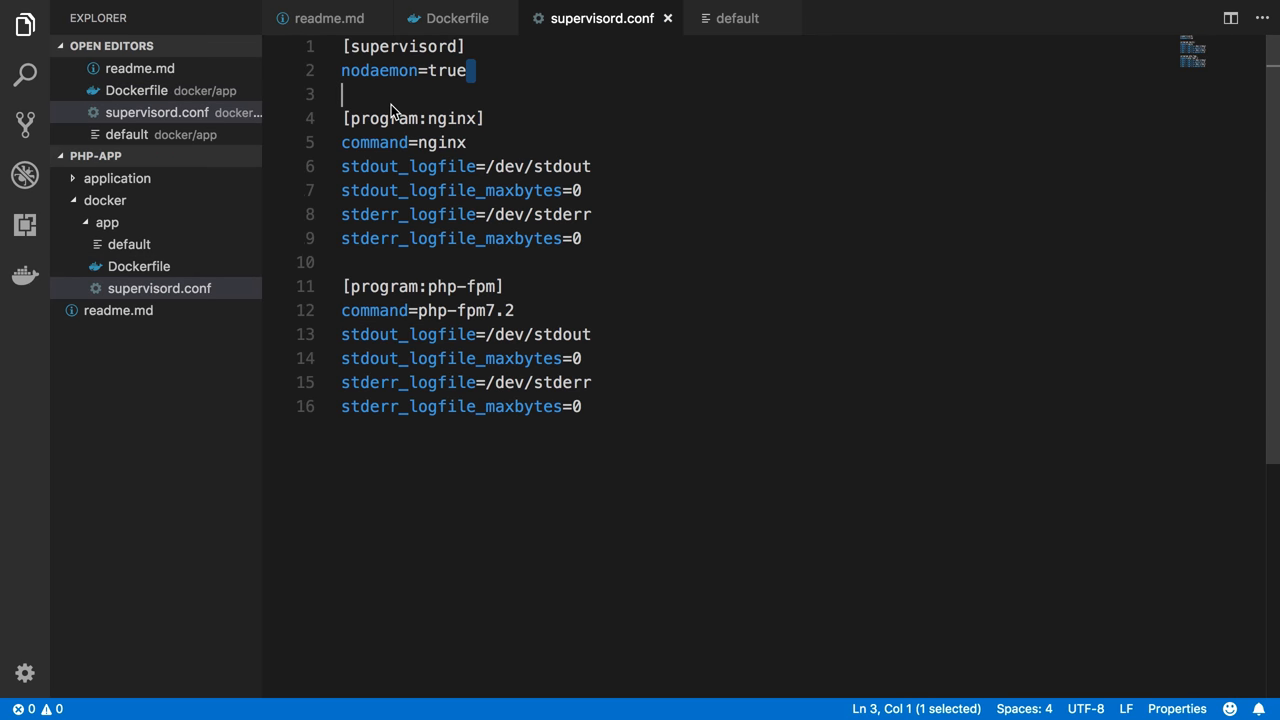
pyautogui.press('cmd+tab')
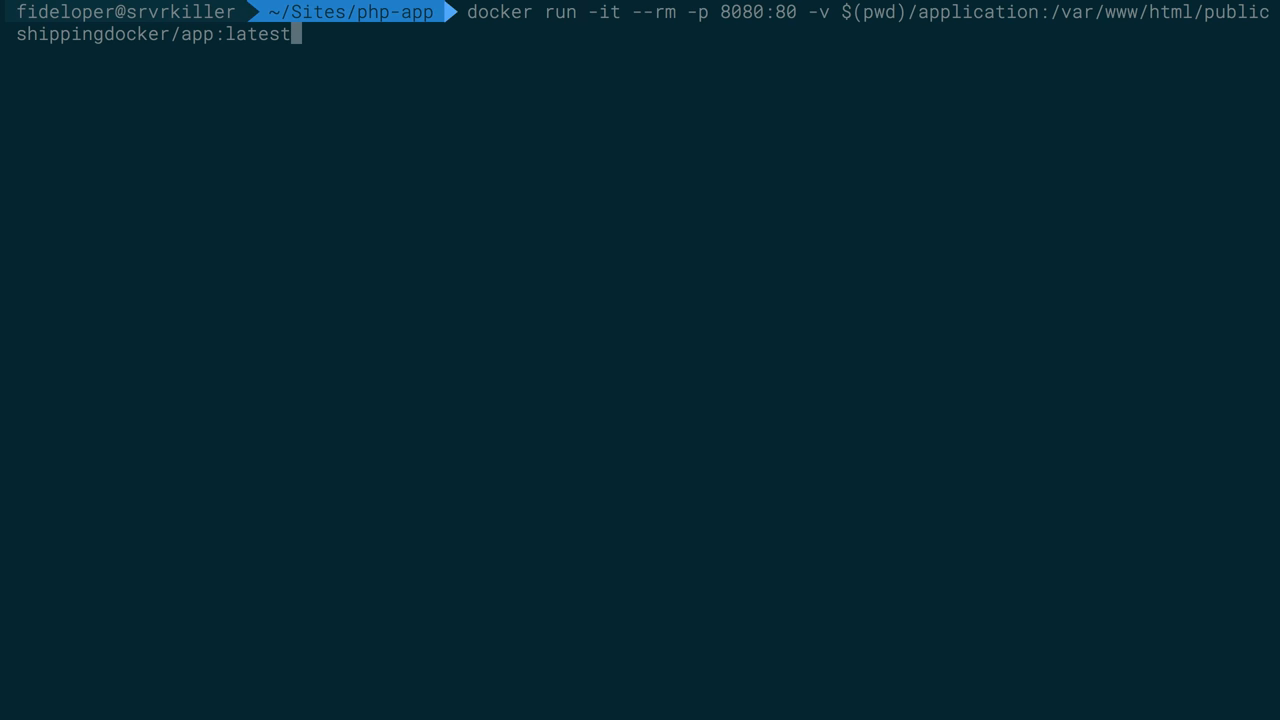
pyautogui.moveTo(684, 71)
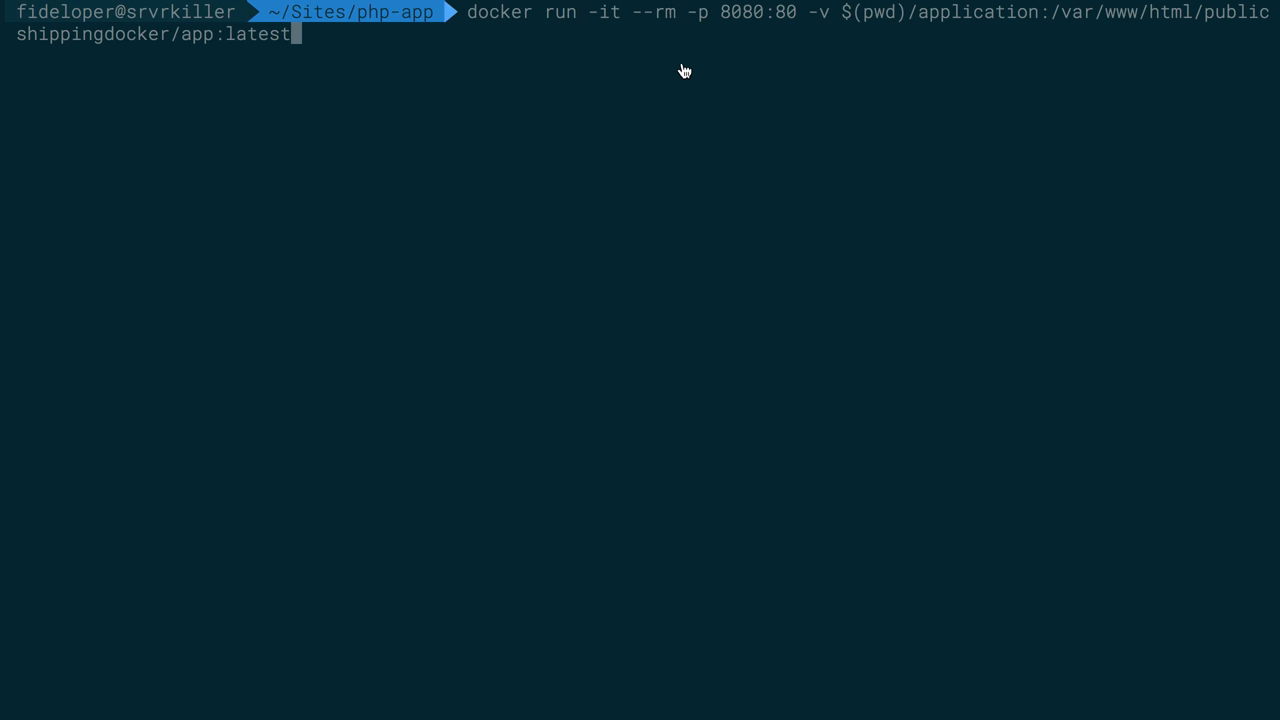
pyautogui.moveTo(596, 18)
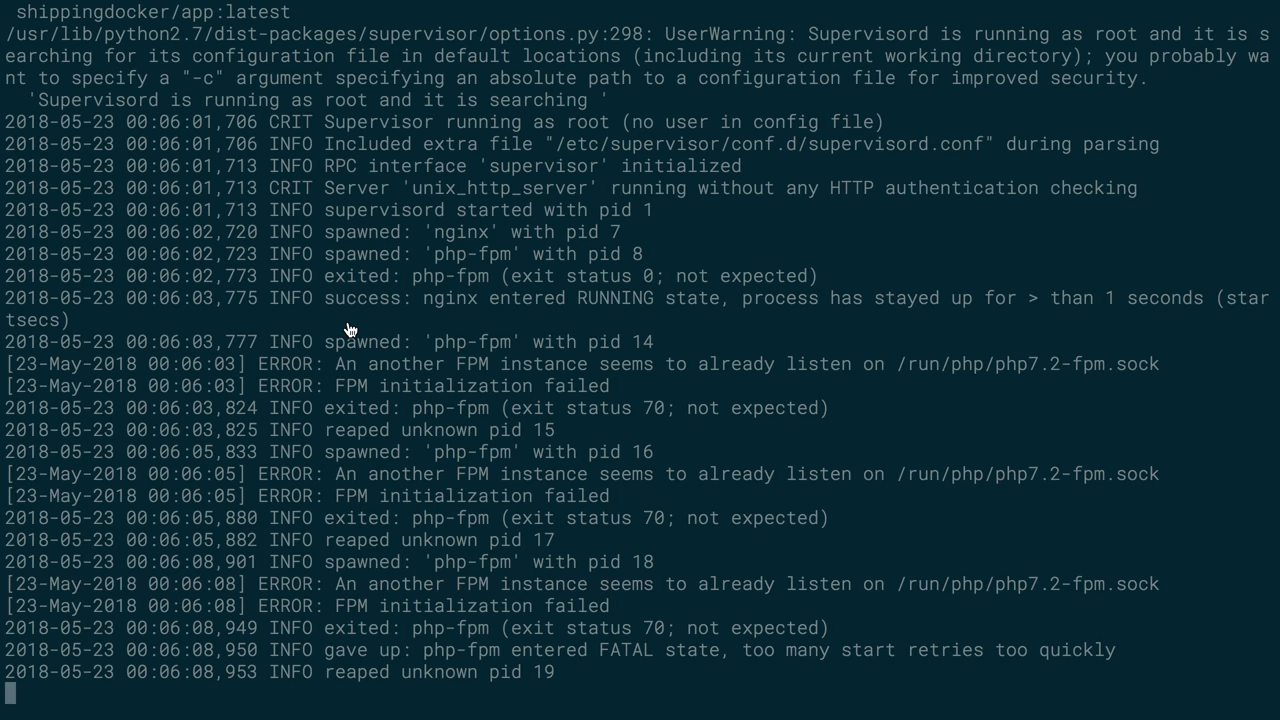
pyautogui.moveTo(410, 400)
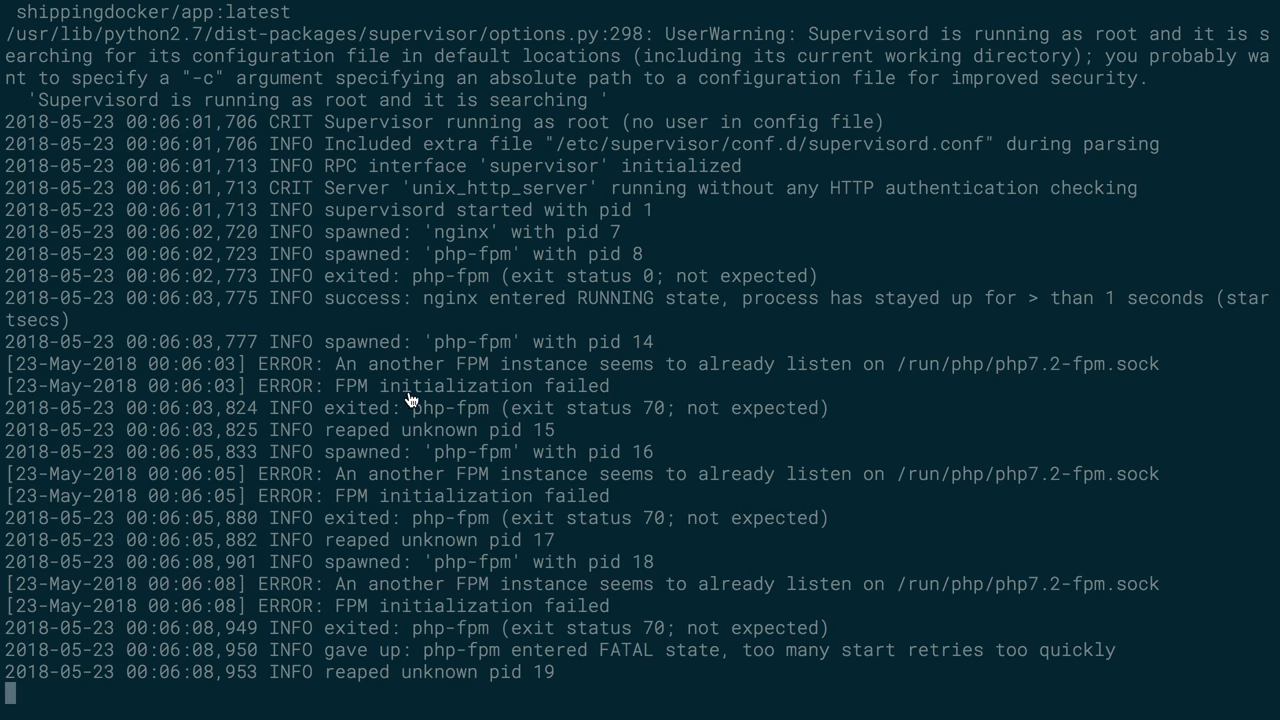
pyautogui.moveTo(483, 372)
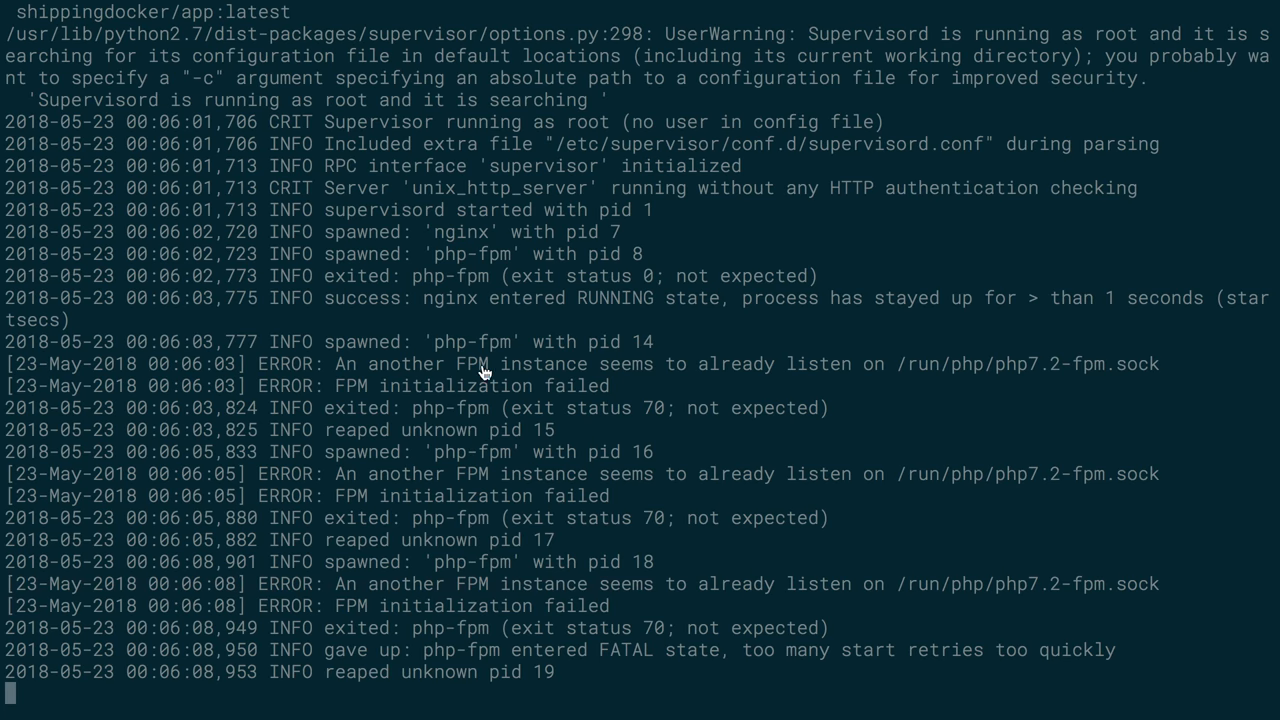
pyautogui.moveTo(795, 363)
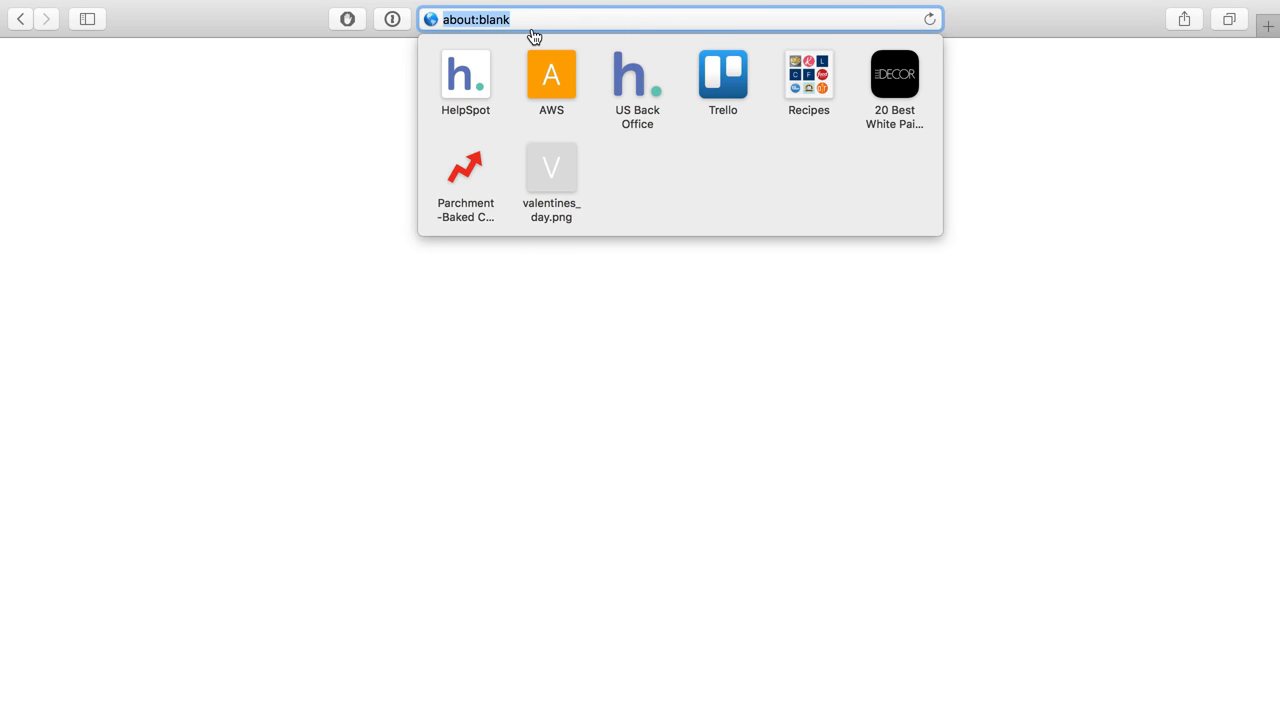
# Load localhost:8080/index.php in Safari
pyautogui.write('localhost:8080/index.php')
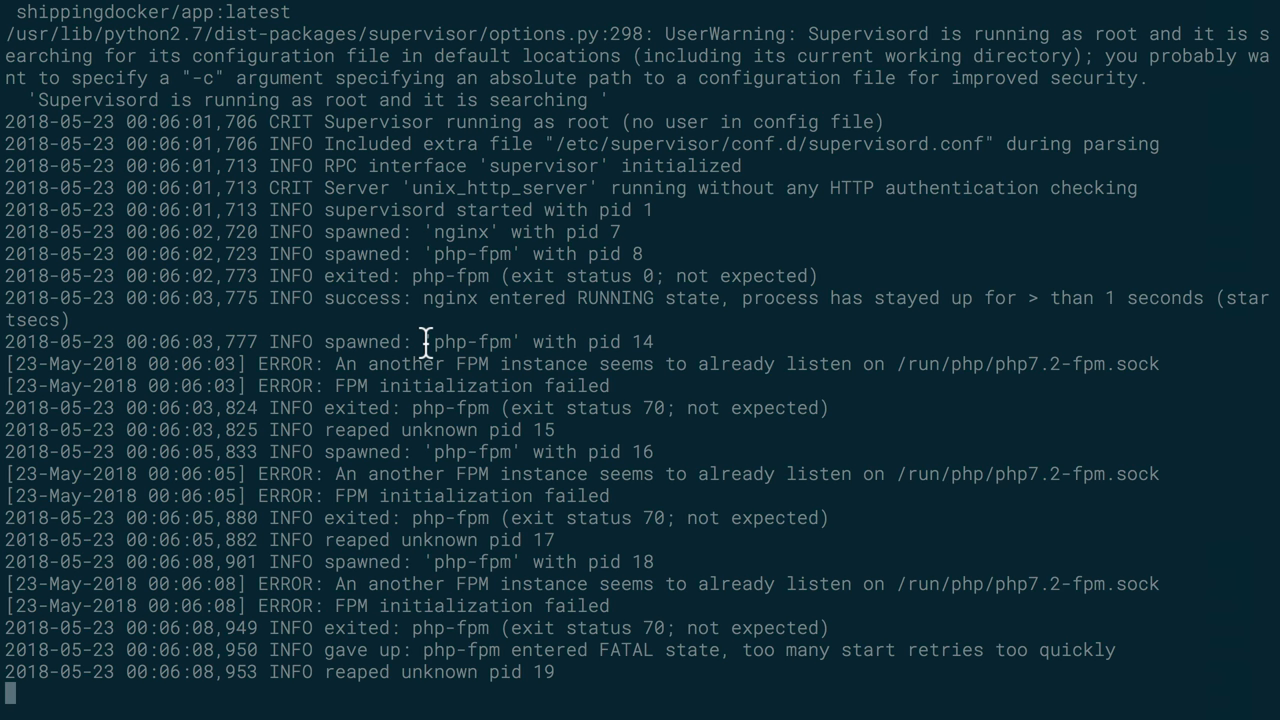
pyautogui.moveTo(428, 325)
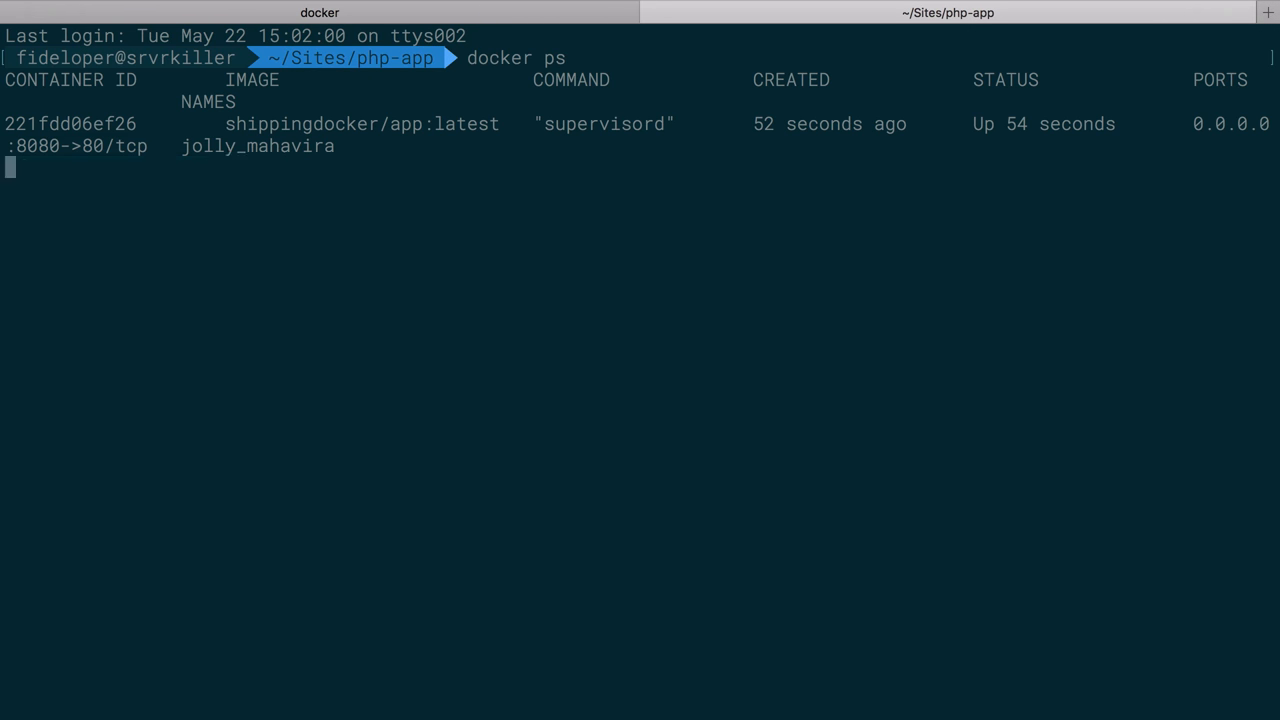
# Open a bash shell in container 221fdd06ef26 and grep php-fpm.conf in /etc/php/7.2/fpm for daemon
pyautogui.write('docker exec -it')
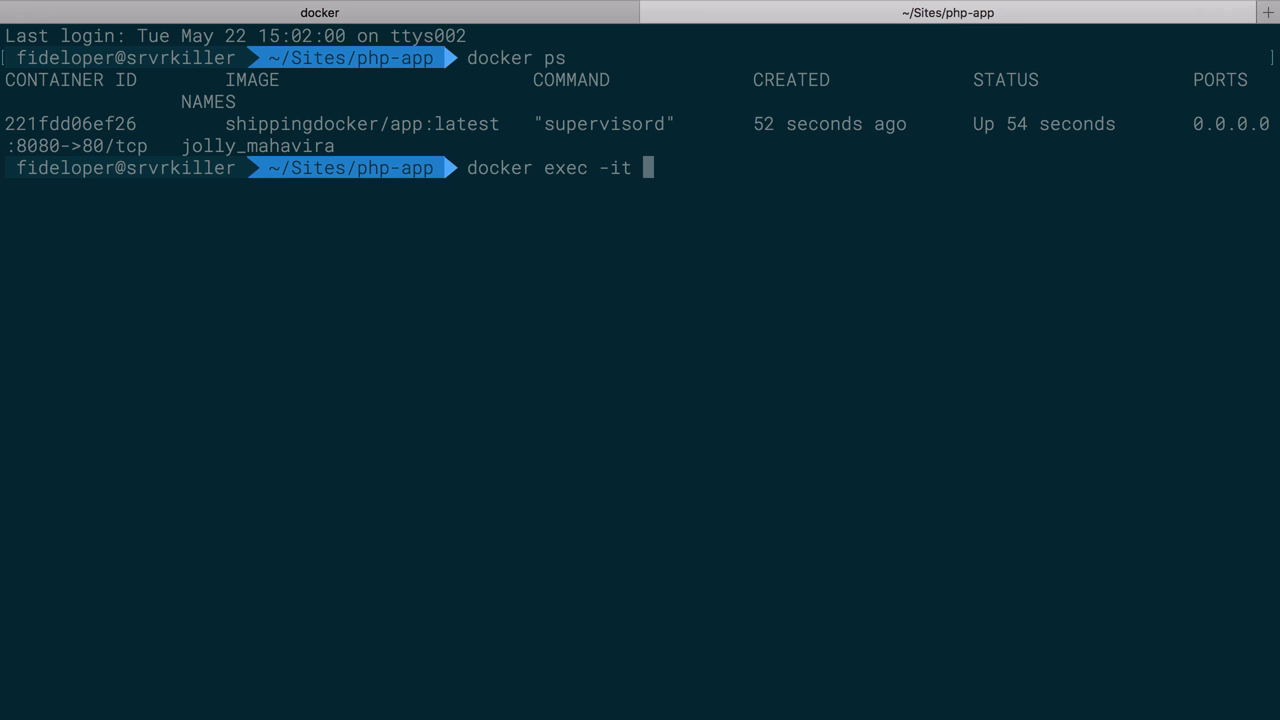
pyautogui.write('221fdd06ef26 bash')
pyautogui.write('c')
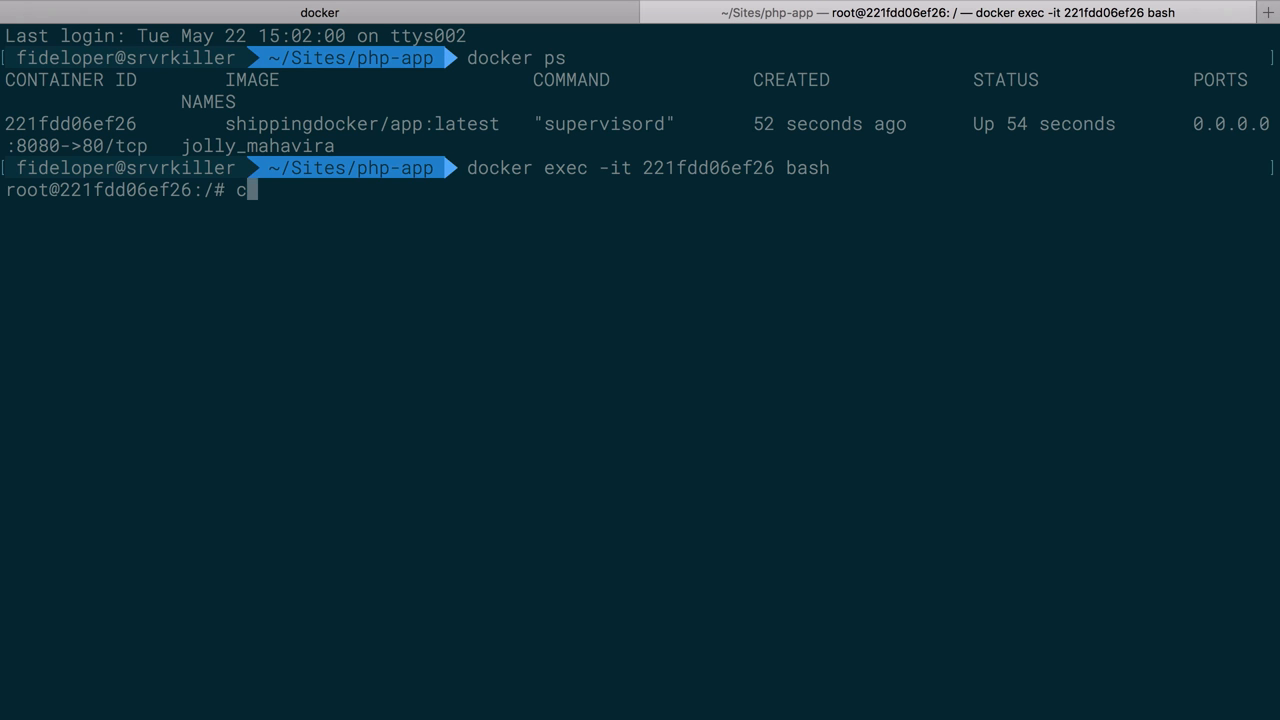
pyautogui.write('d /etc/php/7.2/fpm')
pyautogui.write('ll')
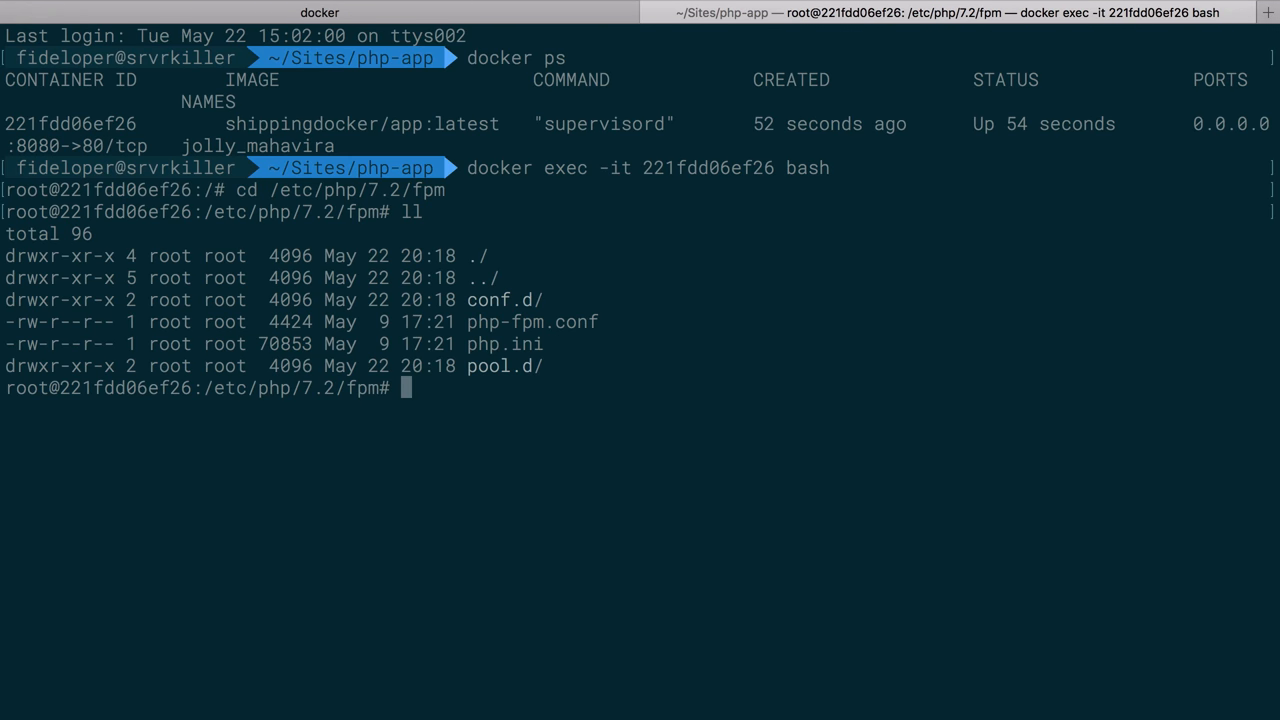
pyautogui.write('cat php-fpm')
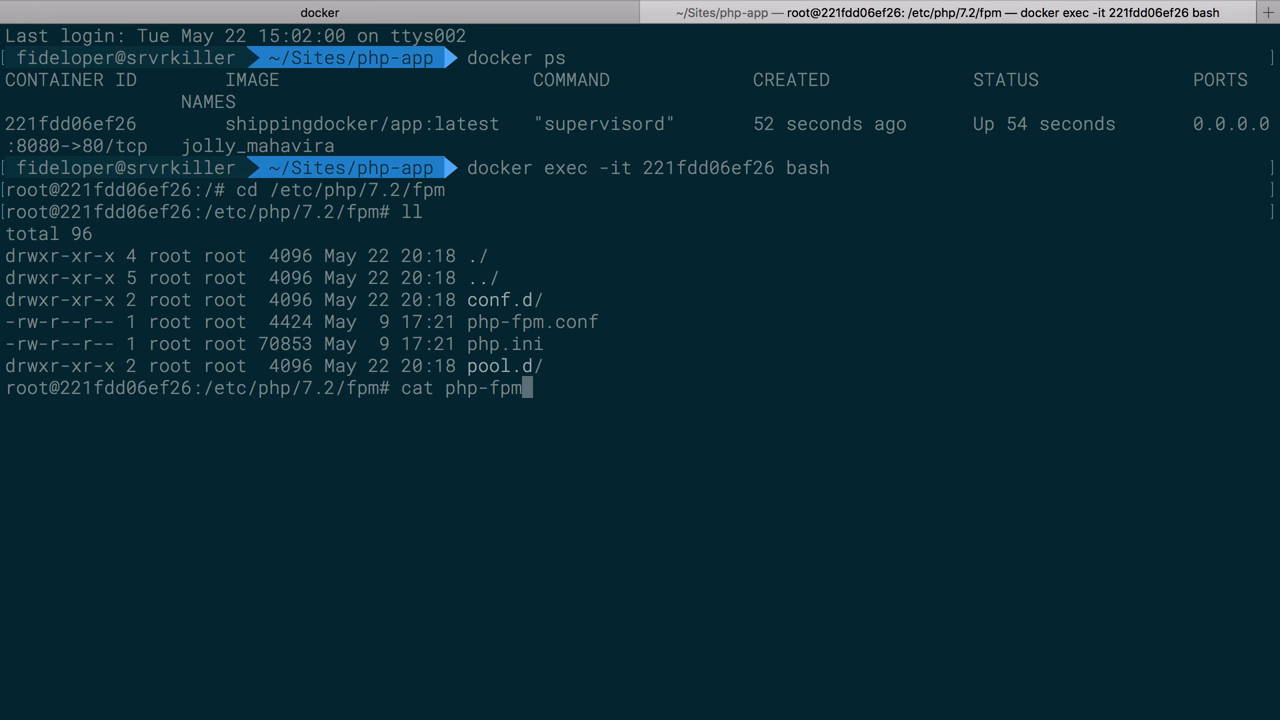
pyautogui.write('.conf | grep')
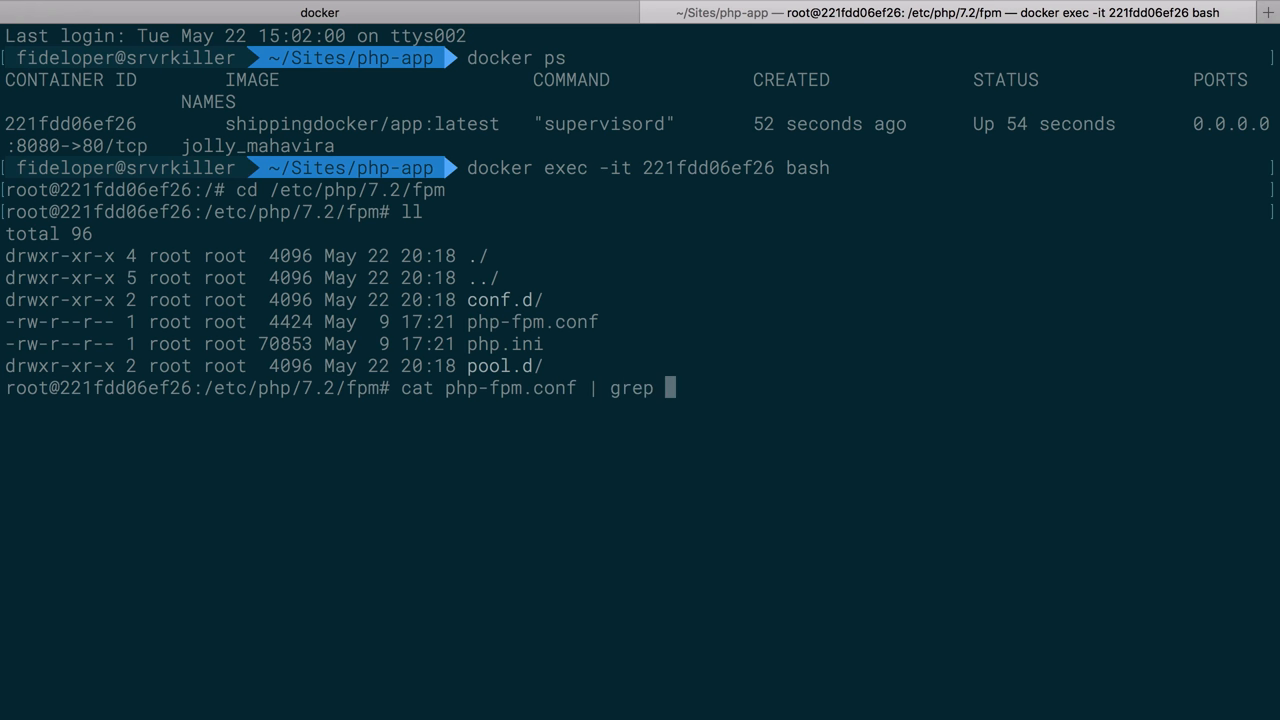
pyautogui.write('daemon')
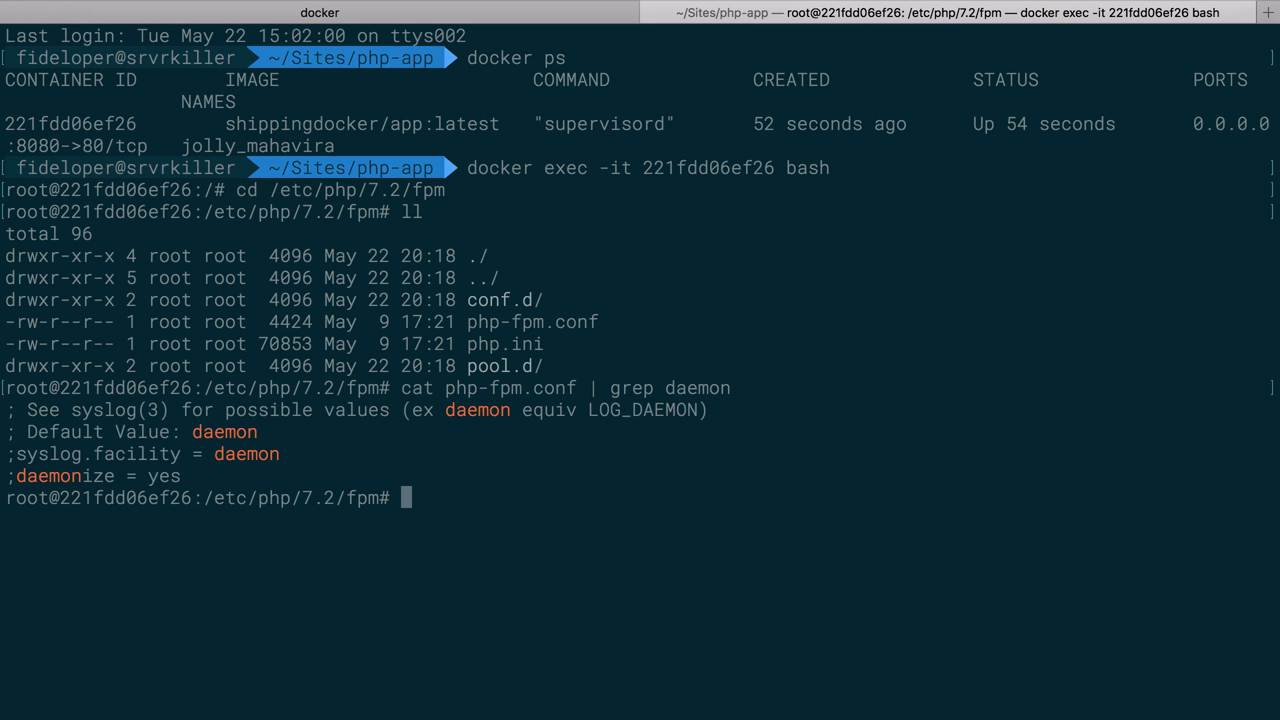
pyautogui.moveTo(60, 428)
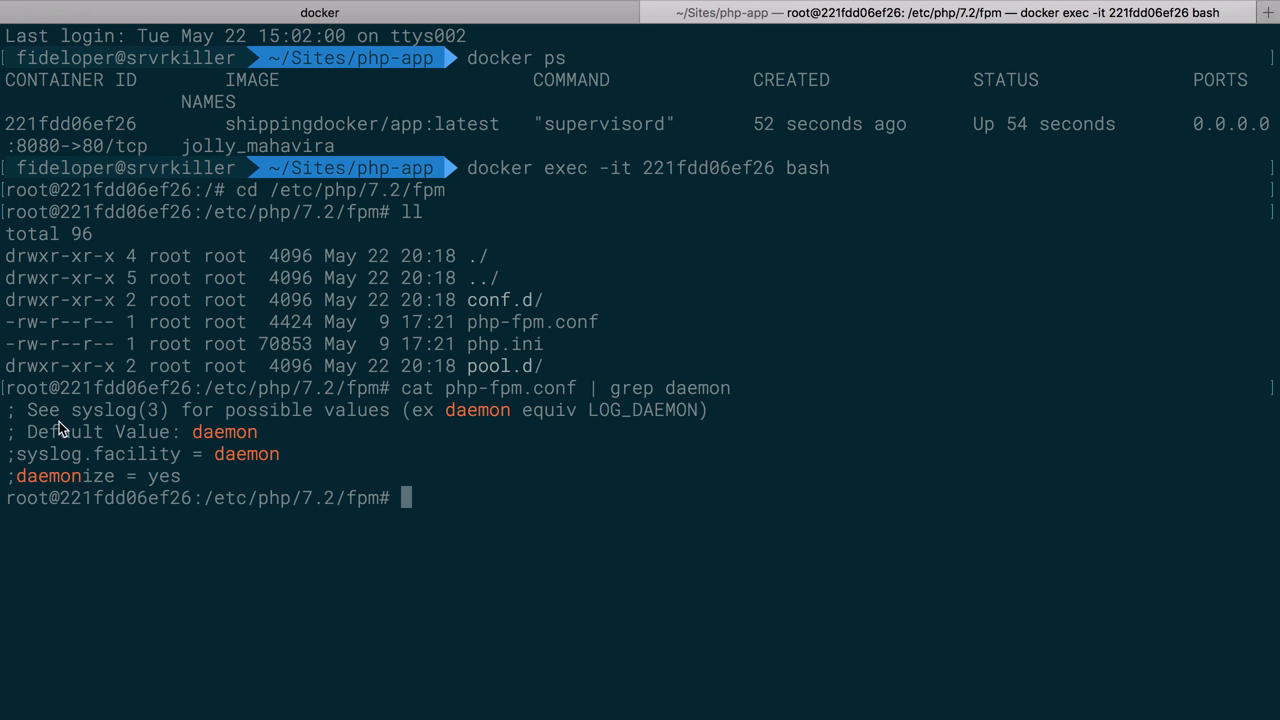
pyautogui.moveTo(22, 483)
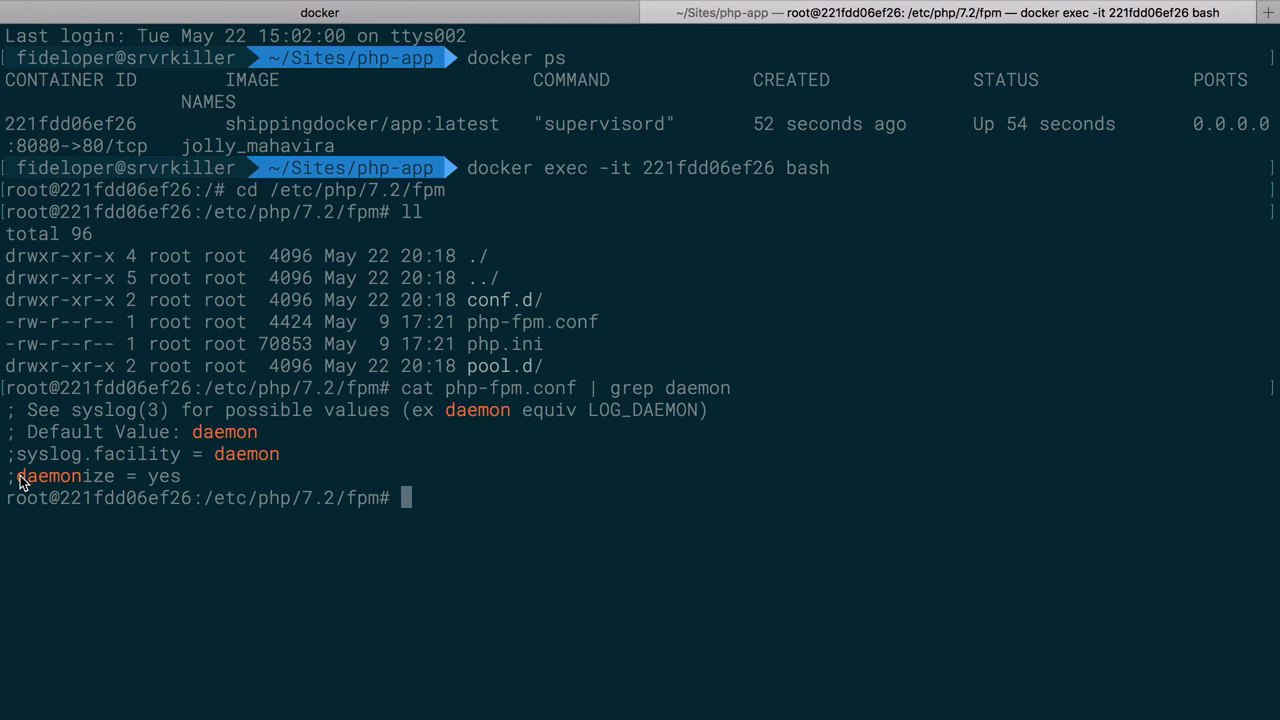
pyautogui.moveTo(625, 385)
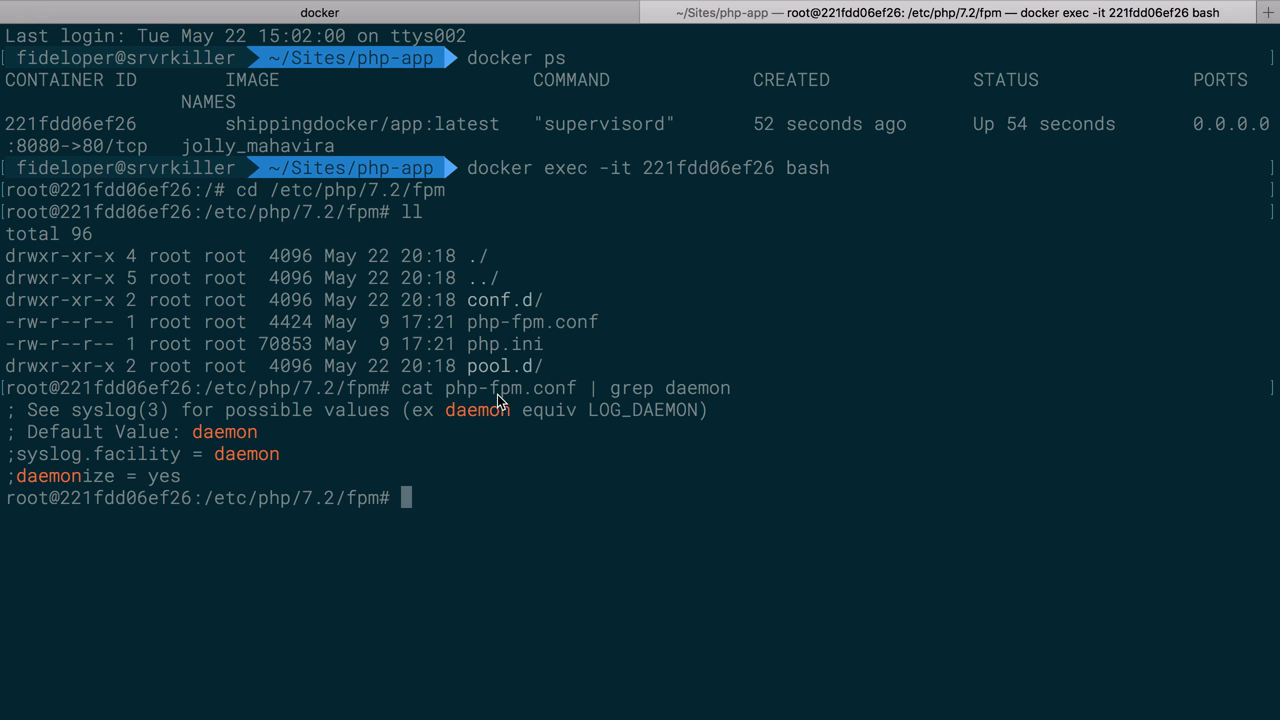
# Exit the container shell, print /etc/php/7.2/fpm/php-fpm.conf with docker exec cat, and pipe it out
pyautogui.write('exit')
pyautogui.write('docker exec -it 221fdd06ef26 cat')
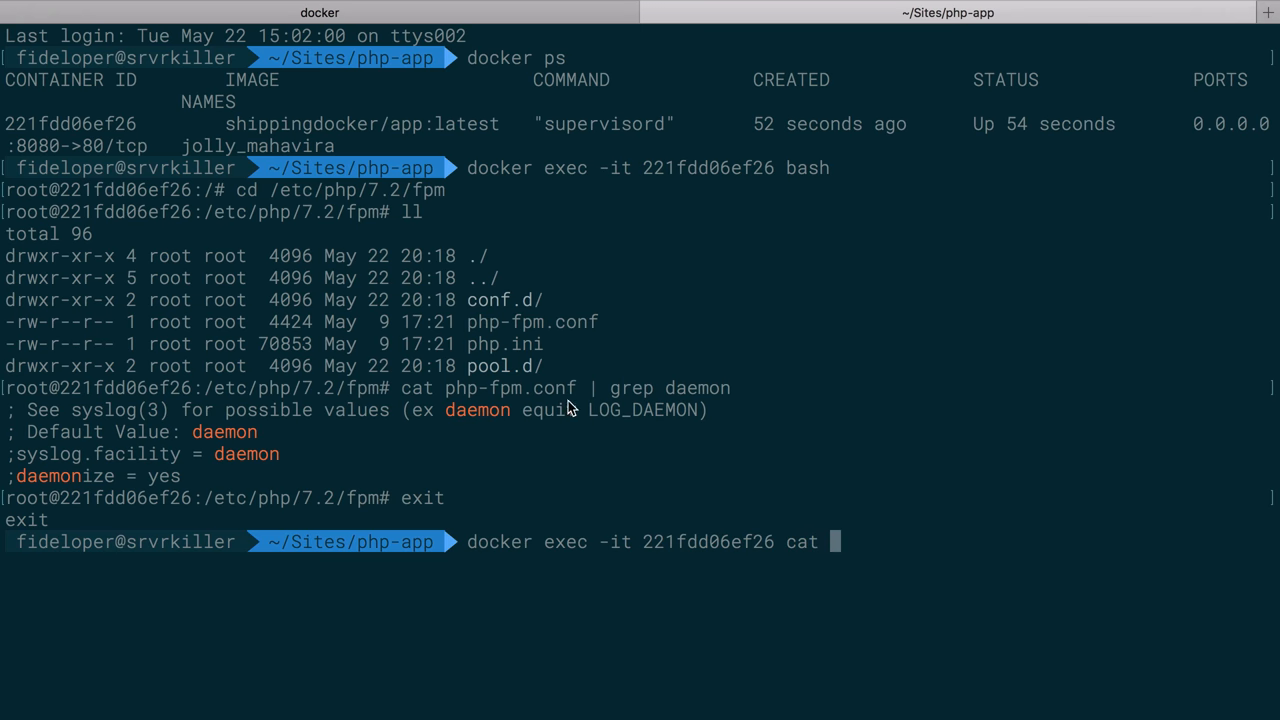
pyautogui.moveTo(476, 328)
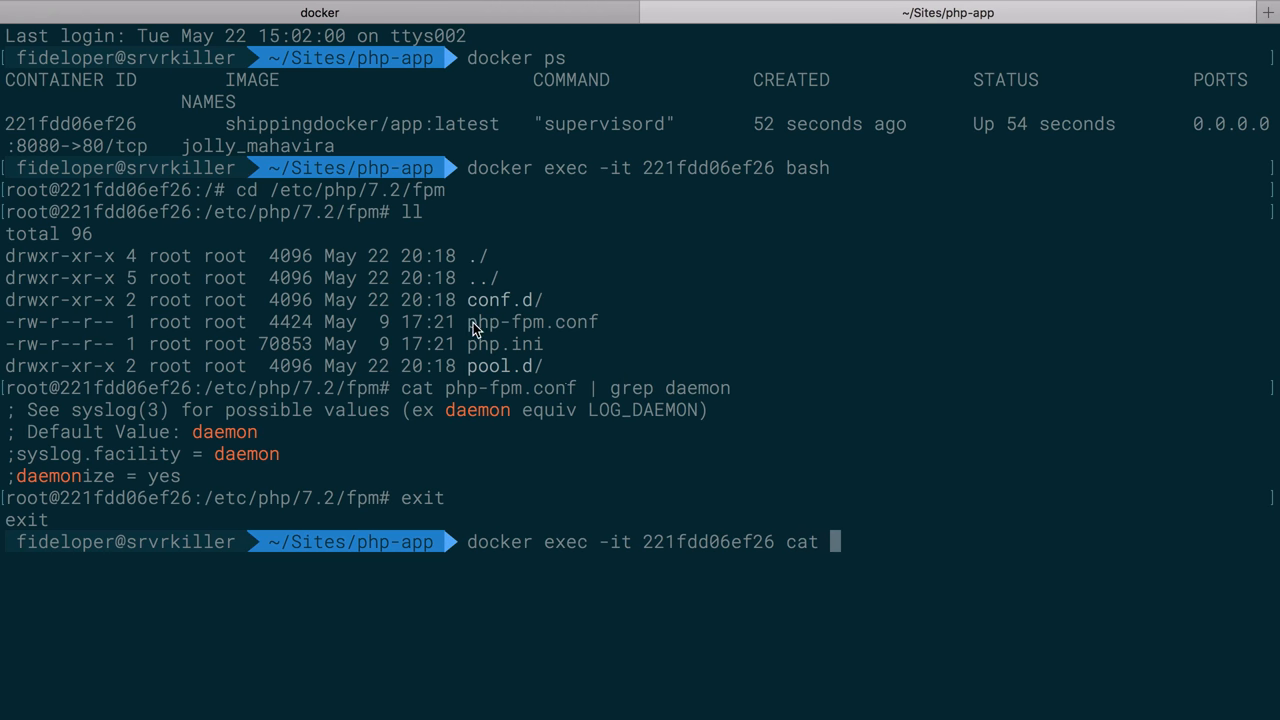
pyautogui.moveTo(207, 397)
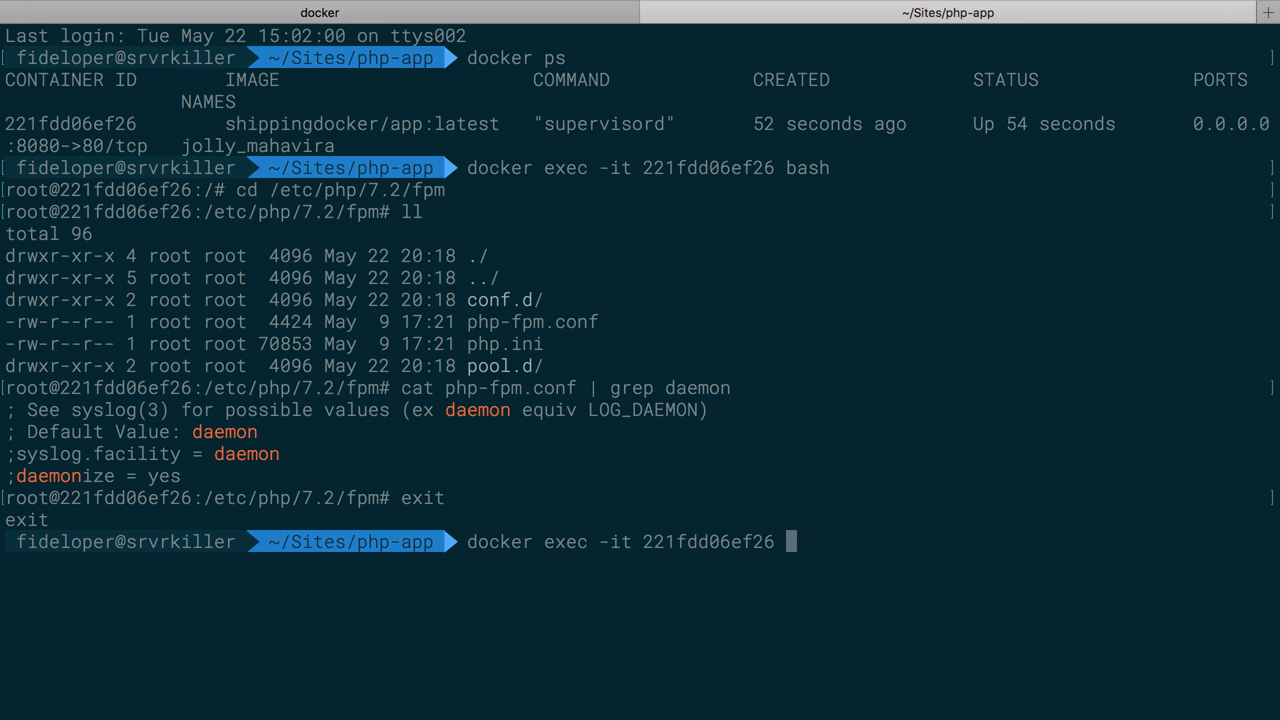
pyautogui.write('cat')
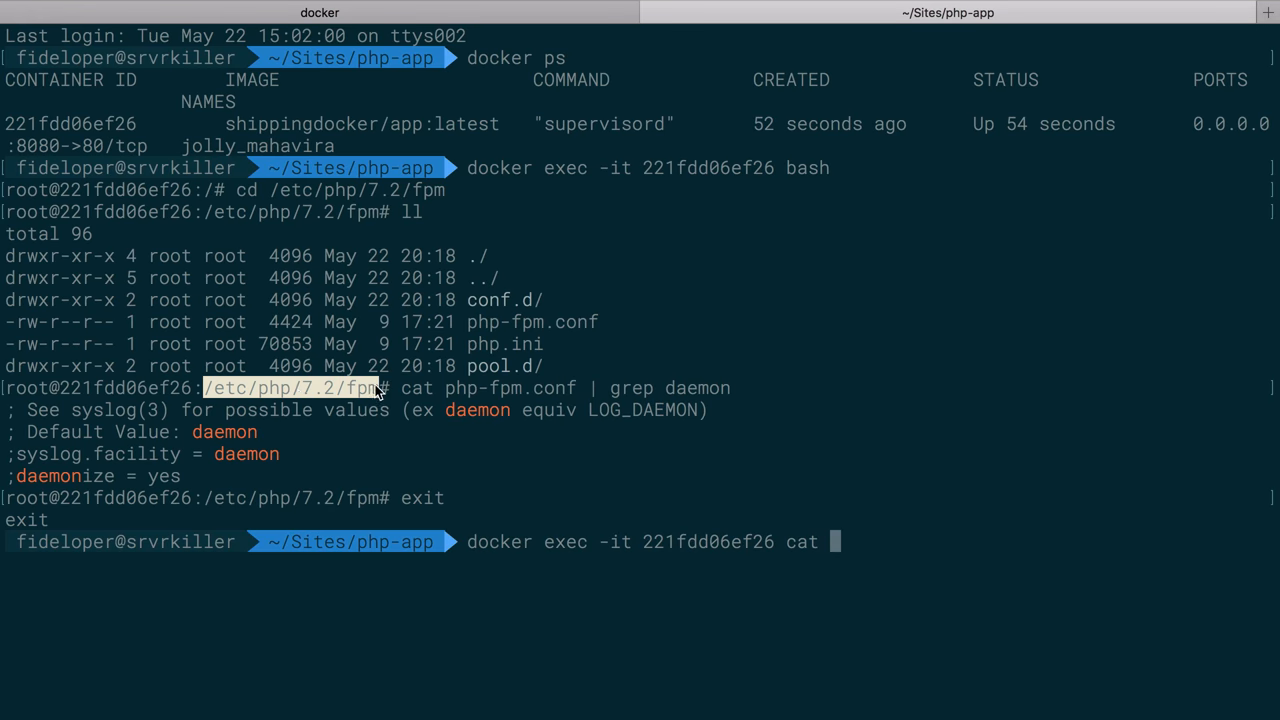
pyautogui.write('/etc/php/7.2/fpm/')
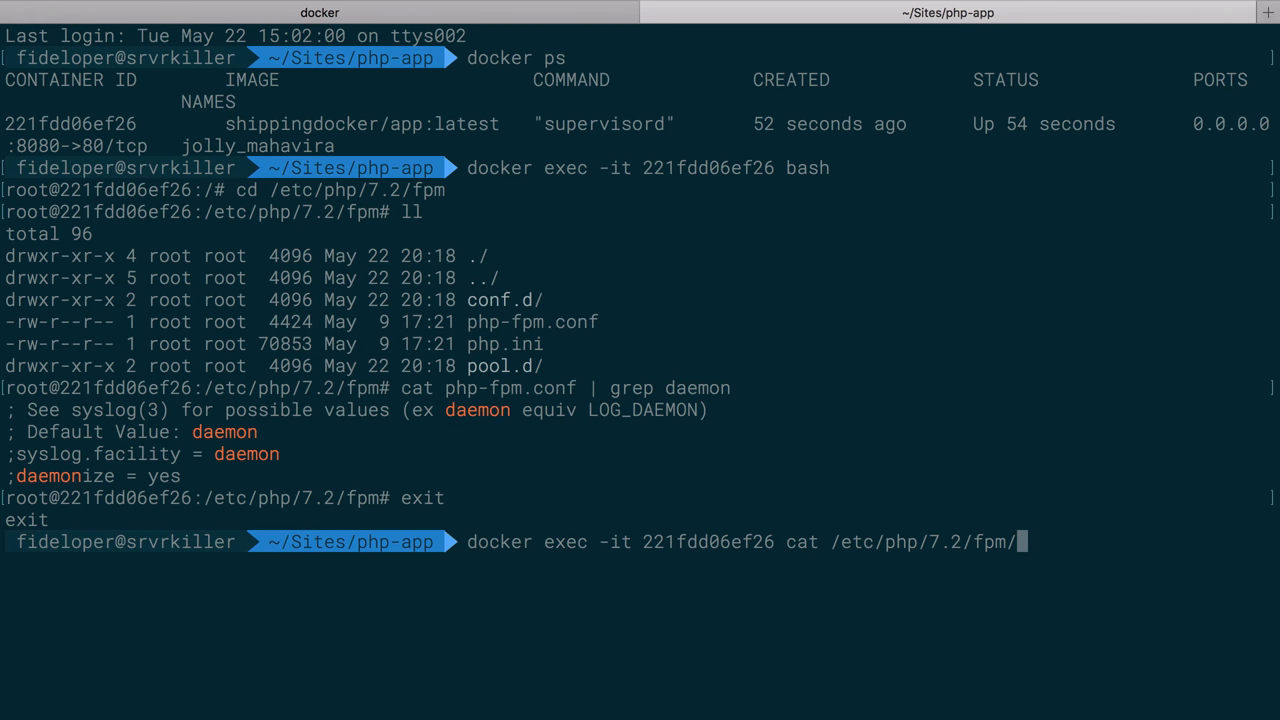
pyautogui.write('php-fpm.conf')
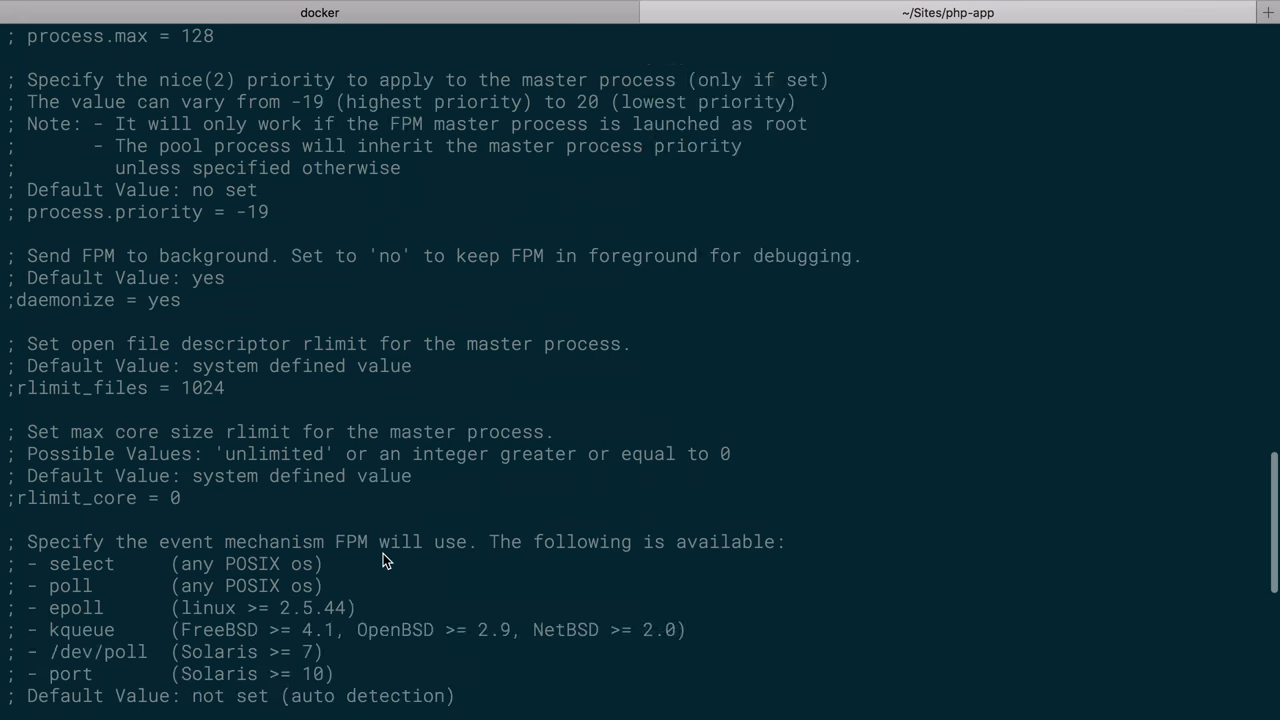
pyautogui.scroll(-3)
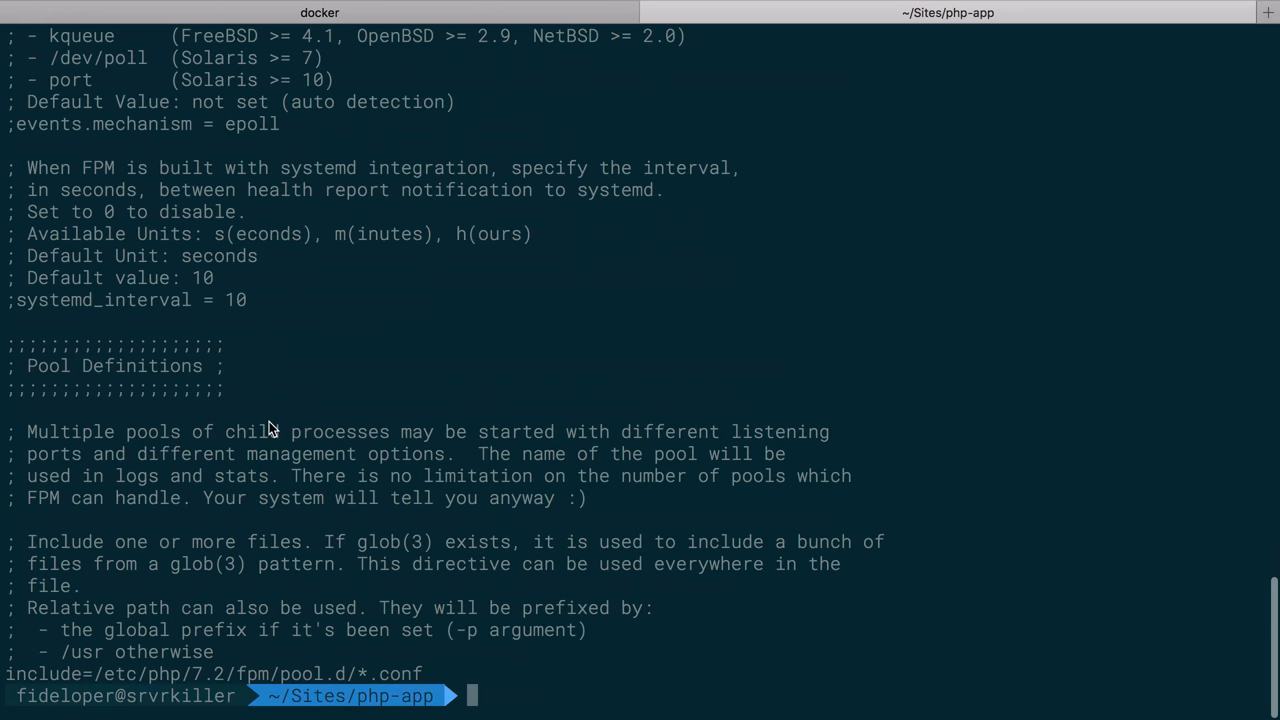
pyautogui.write('docker exec -it 221fdd06ef26 cat /etc/php/7.2/fpm/php-fpm.conf | pb')
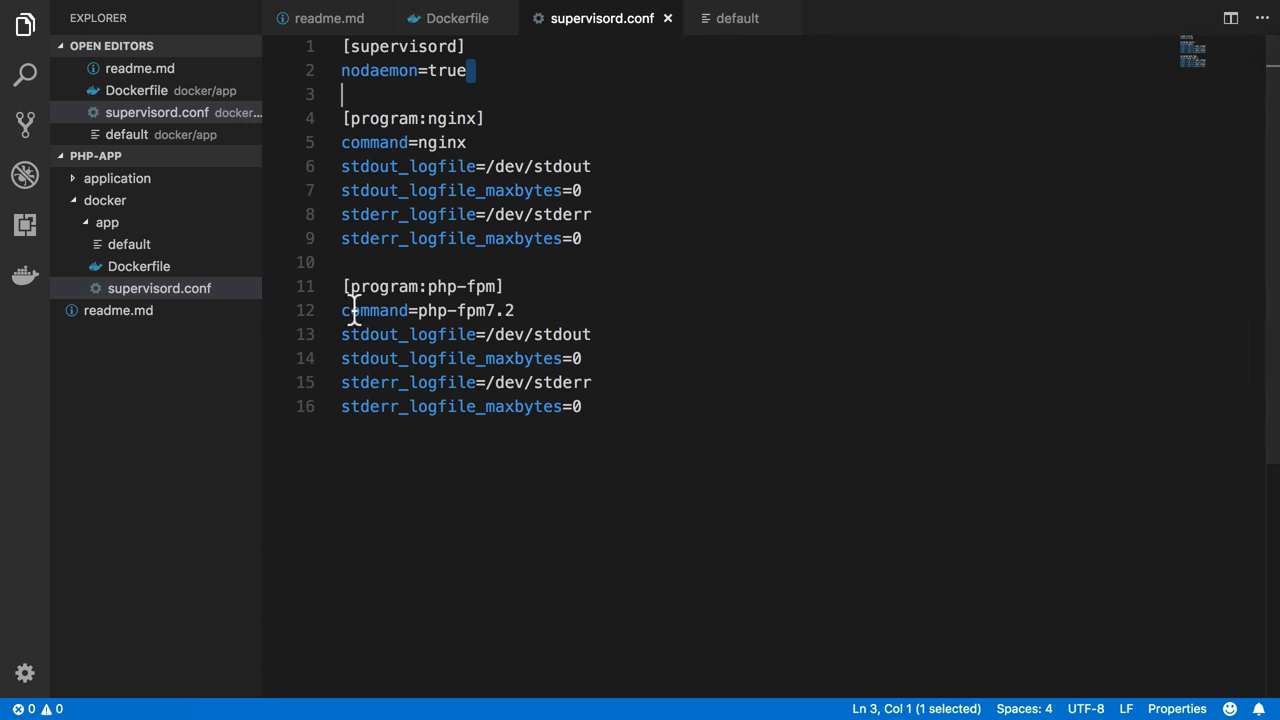
# Create php-fpm.conf in docker/app from the pasted config, changing ;daemonize = yes to daemonize = no
pyautogui.rightClick(107, 222)
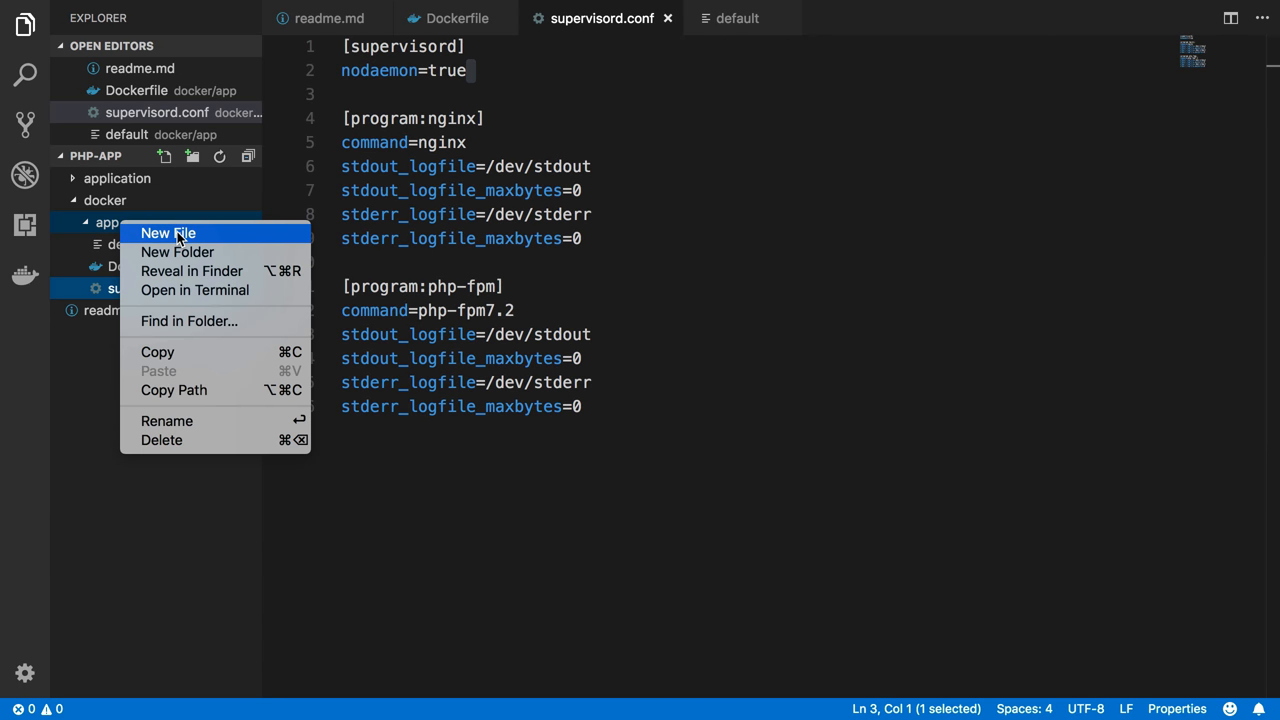
pyautogui.click(168, 233)
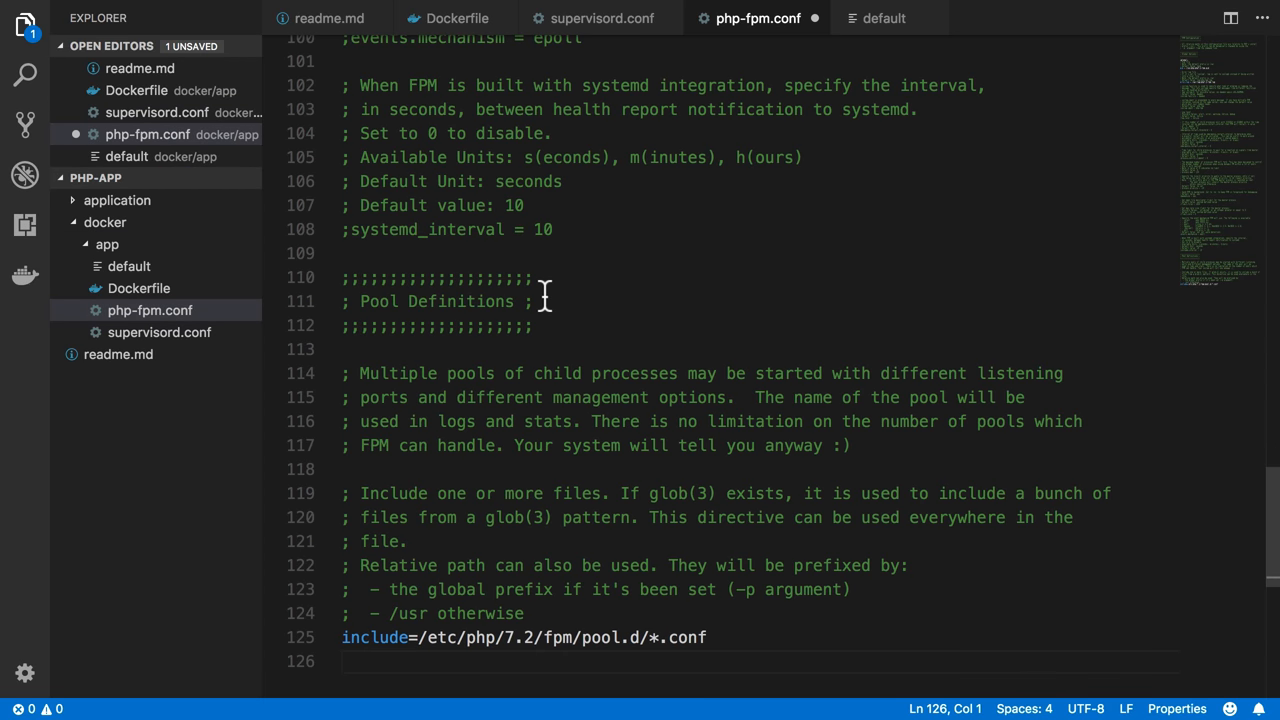
pyautogui.write('daemon')
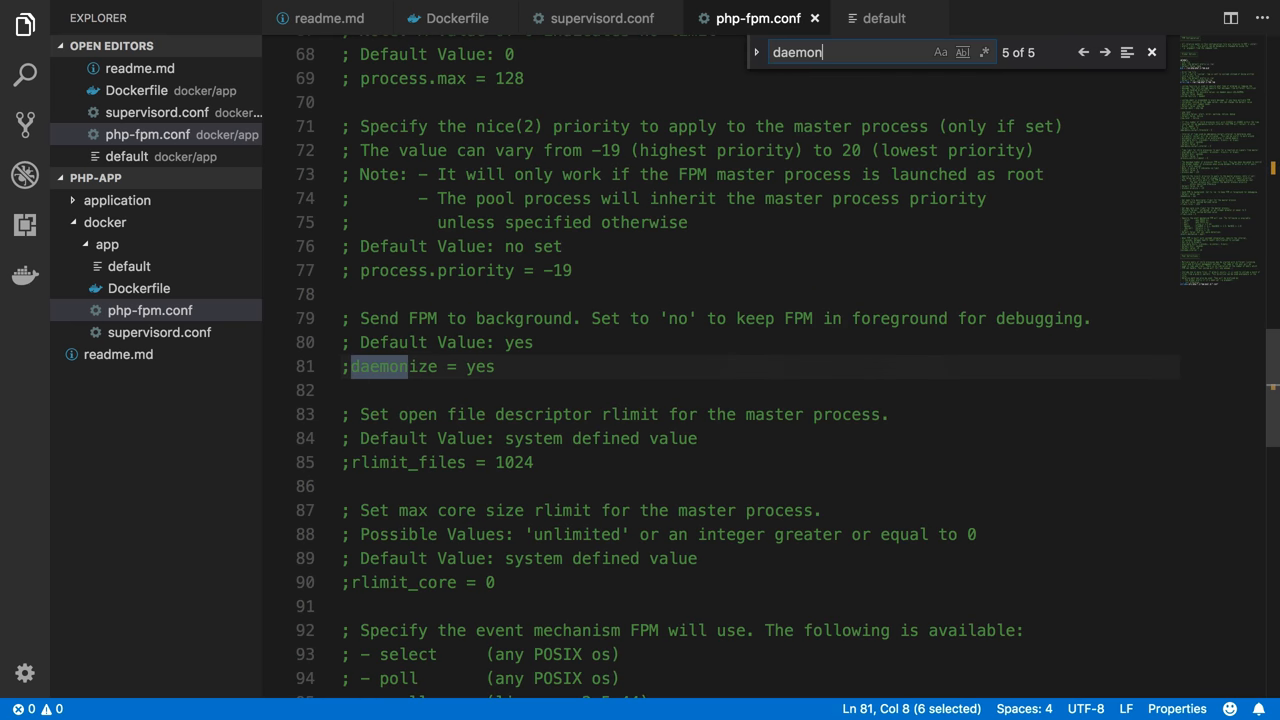
pyautogui.write('no')
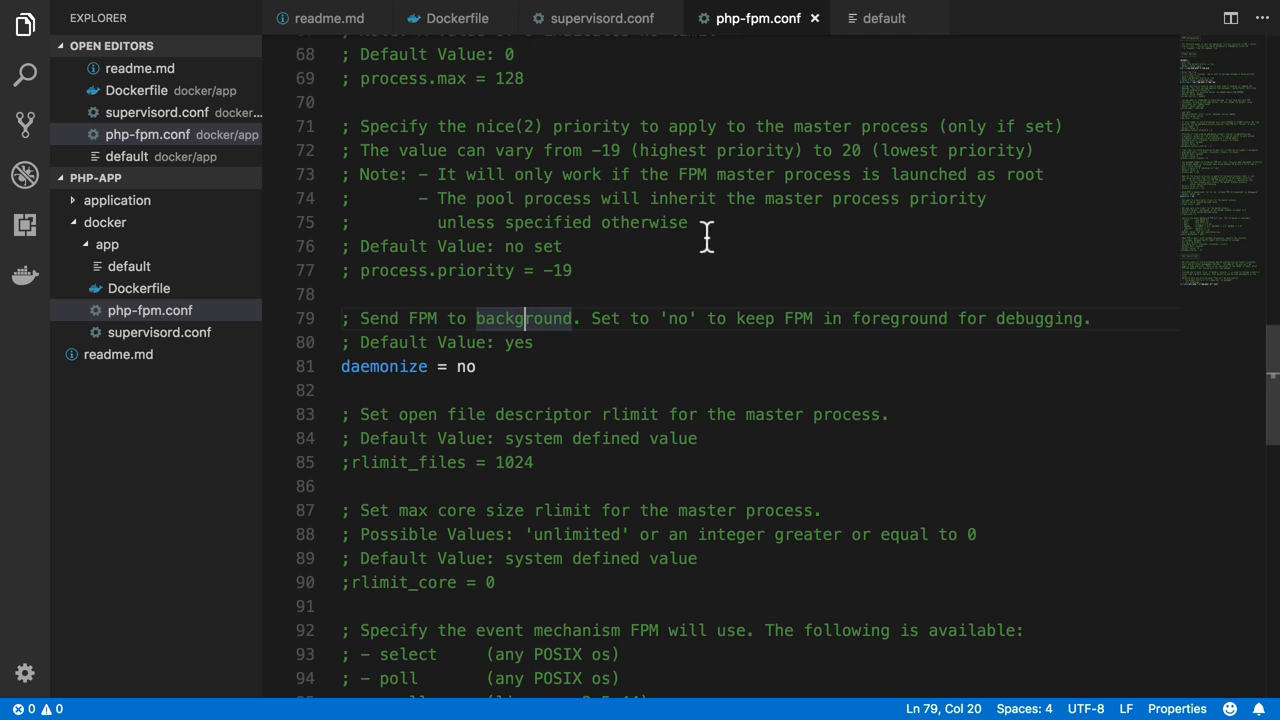
# Add 'ADD php-fpm.conf /etc/php/7.2/fpm/php-fpm.conf' to the Dockerfile after the supervisord.conf line
pyautogui.click(456, 18)
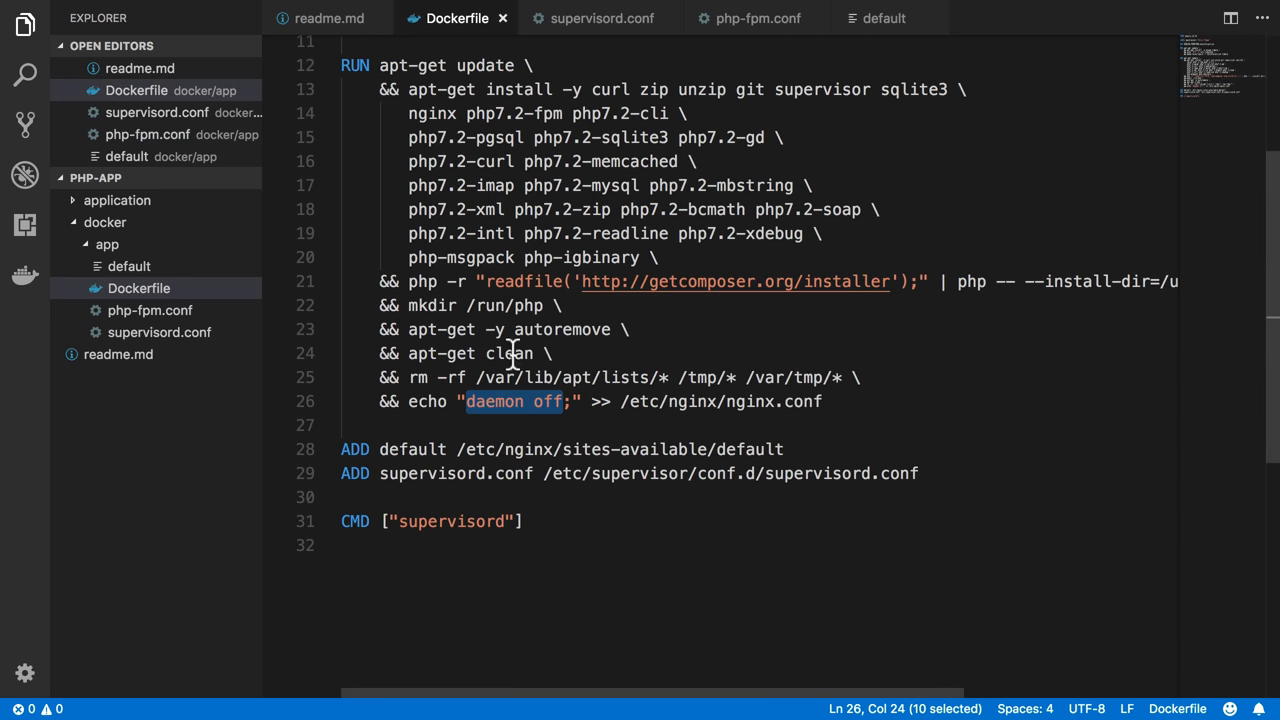
pyautogui.write('COPY php-fpm.conf /etc/php/7.2/fpm/php-fpm.conf')
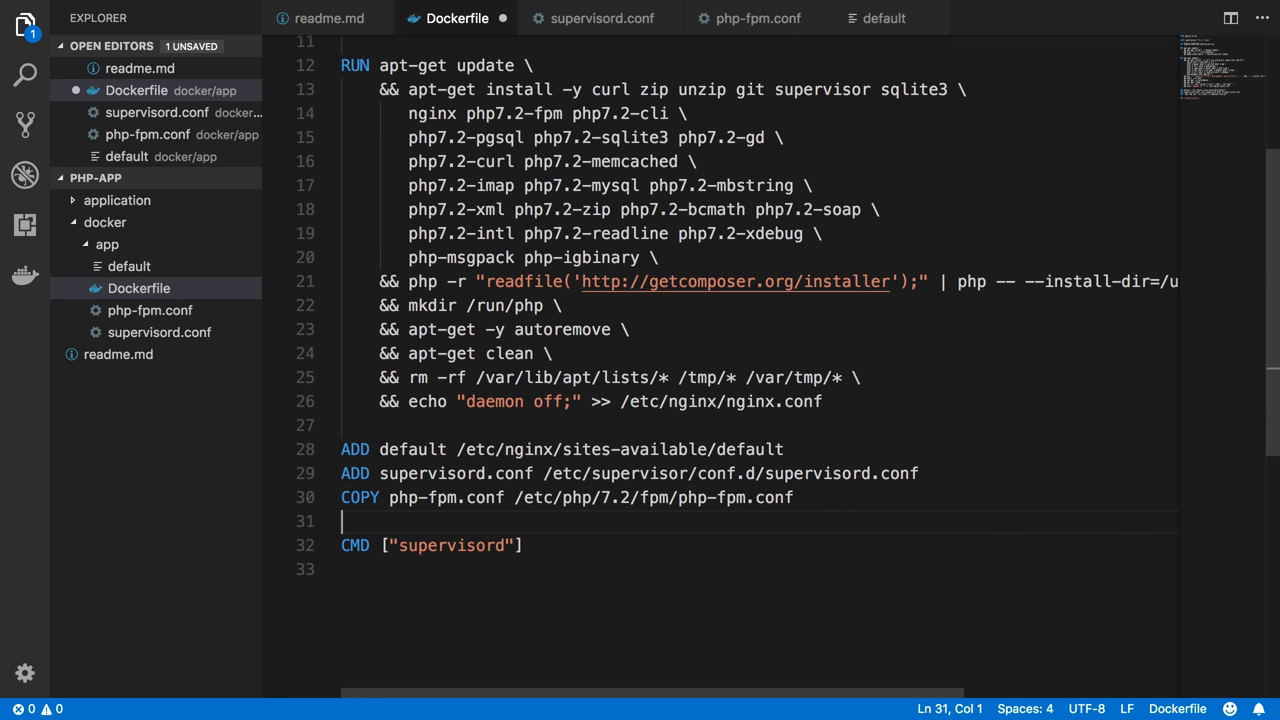
pyautogui.doubleClick(360, 497)
pyautogui.write('ADD')
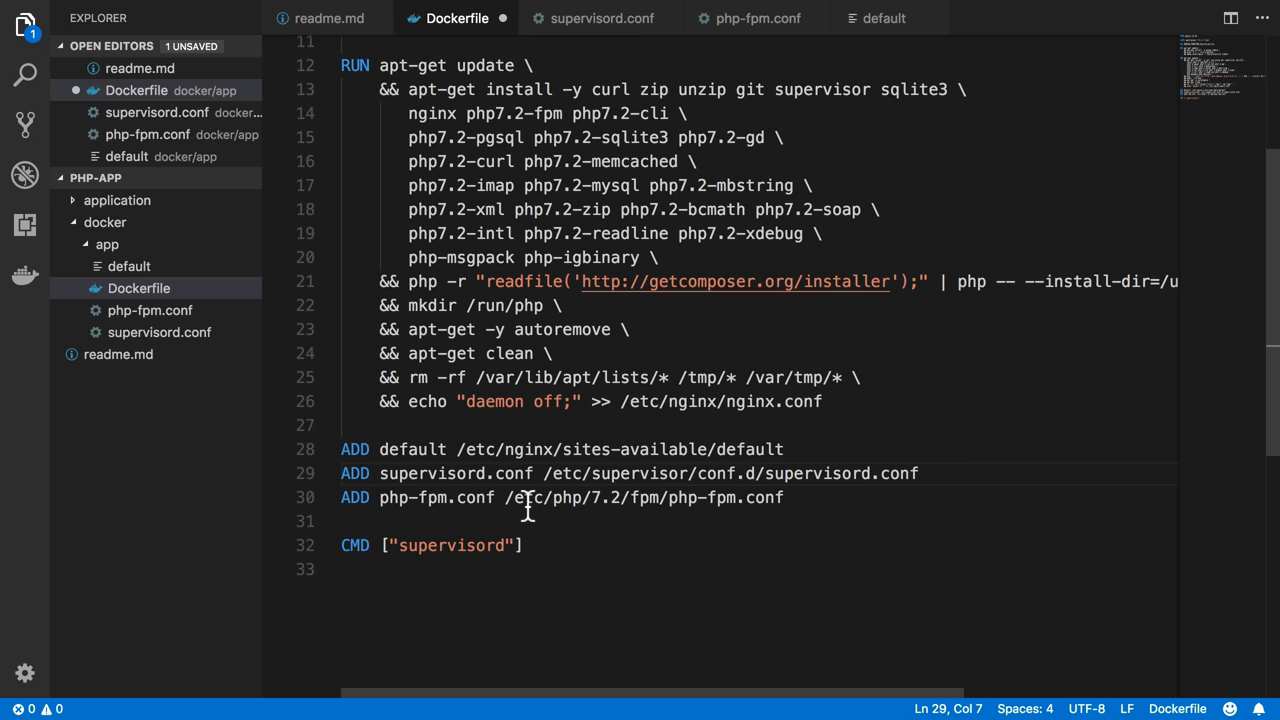
pyautogui.moveTo(506, 497); pyautogui.dragTo(786, 497)
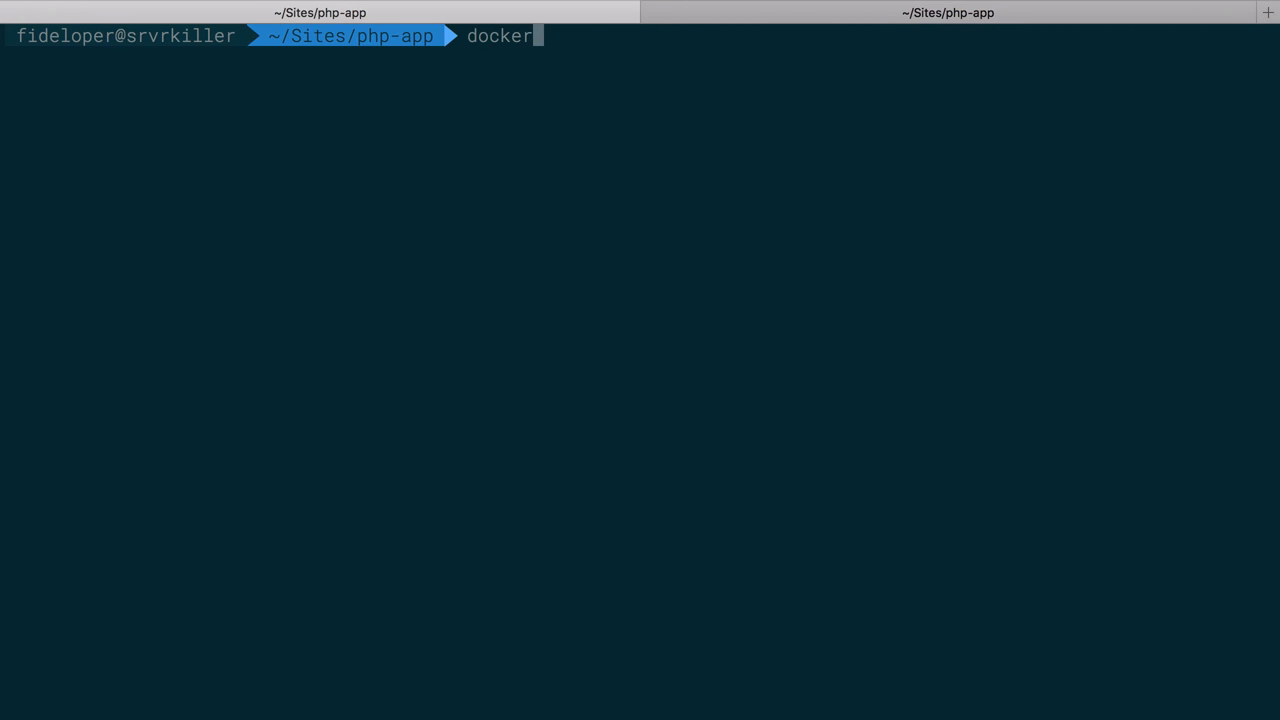
# Clear the terminal and rebuild shippingdocker/app:latest with docker build from docker/app/Dockerfile
pyautogui.write('p')
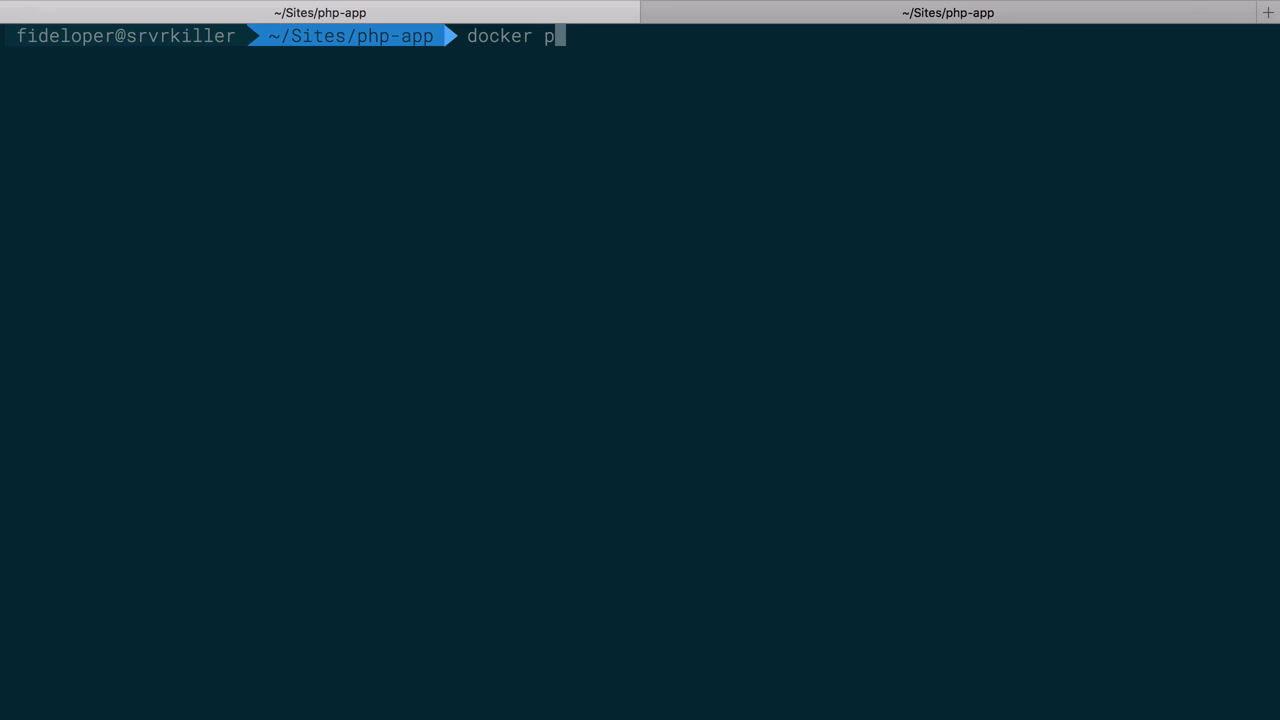
pyautogui.press('Ctrl+u')
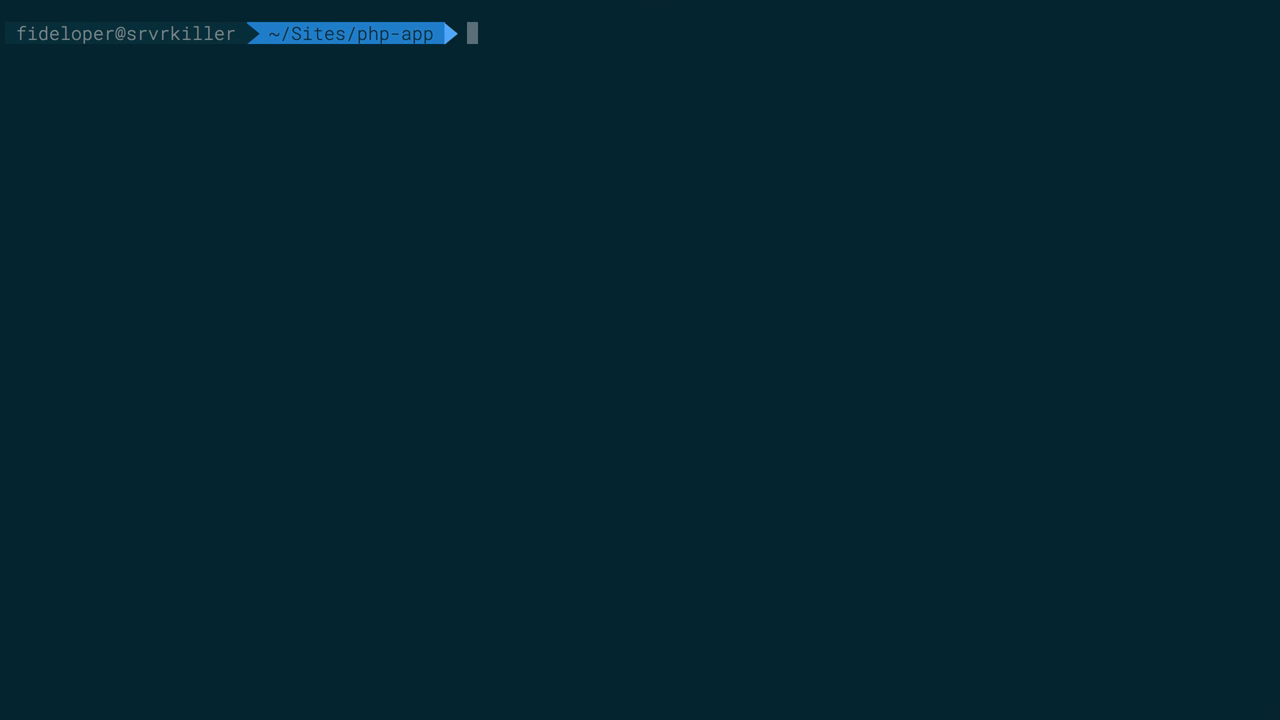
pyautogui.write('docker build -t shippingdocker/app:latest -f docker/app/Dockerfile docker/app')
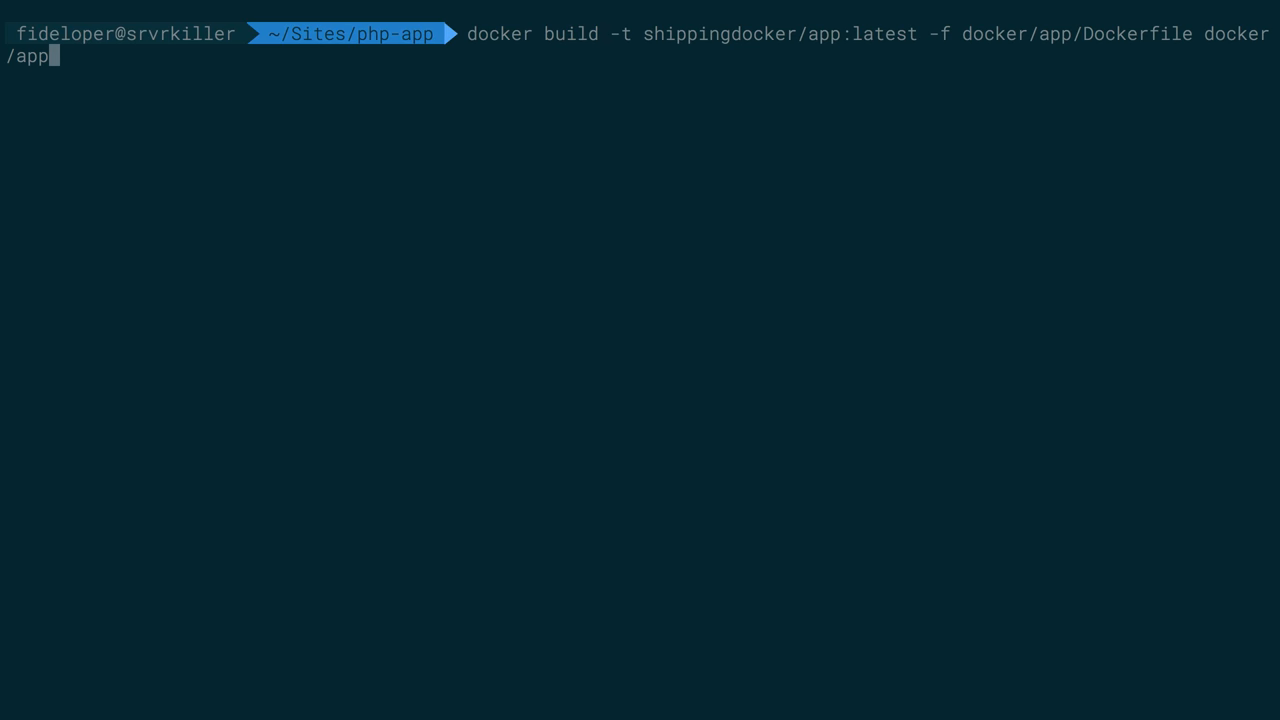
pyautogui.moveTo(896, 108)
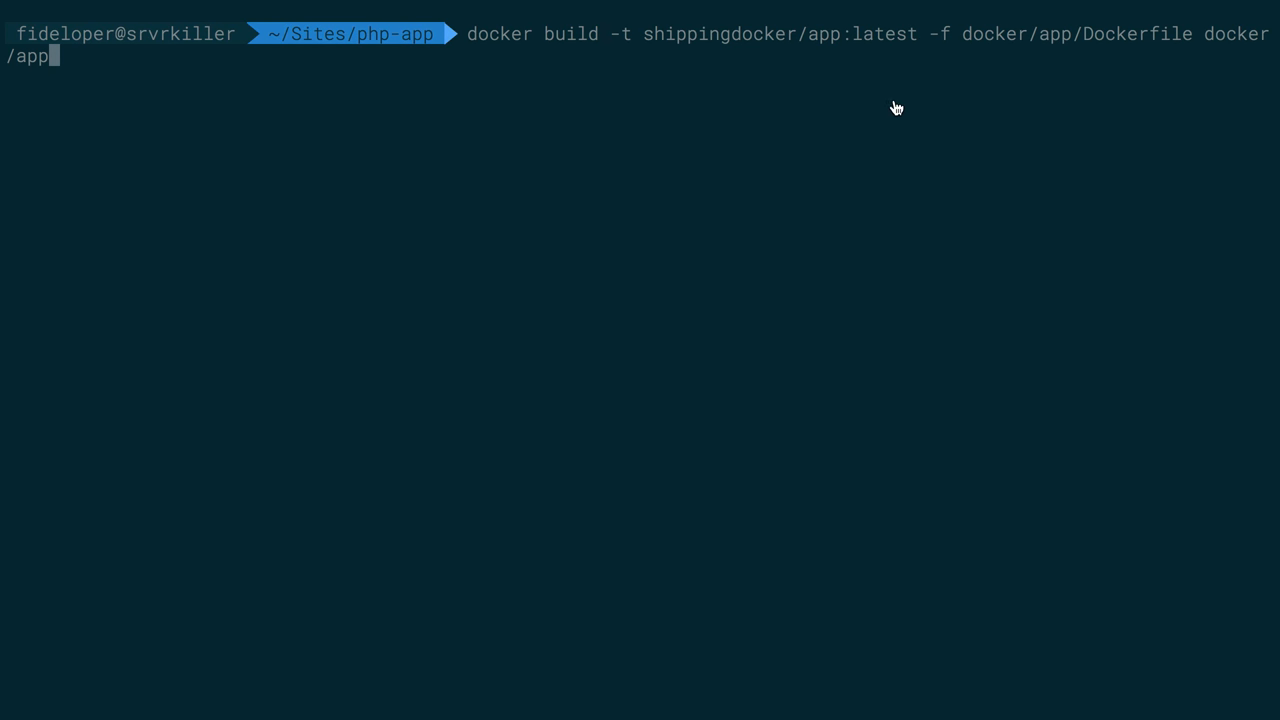
pyautogui.moveTo(863, 57)
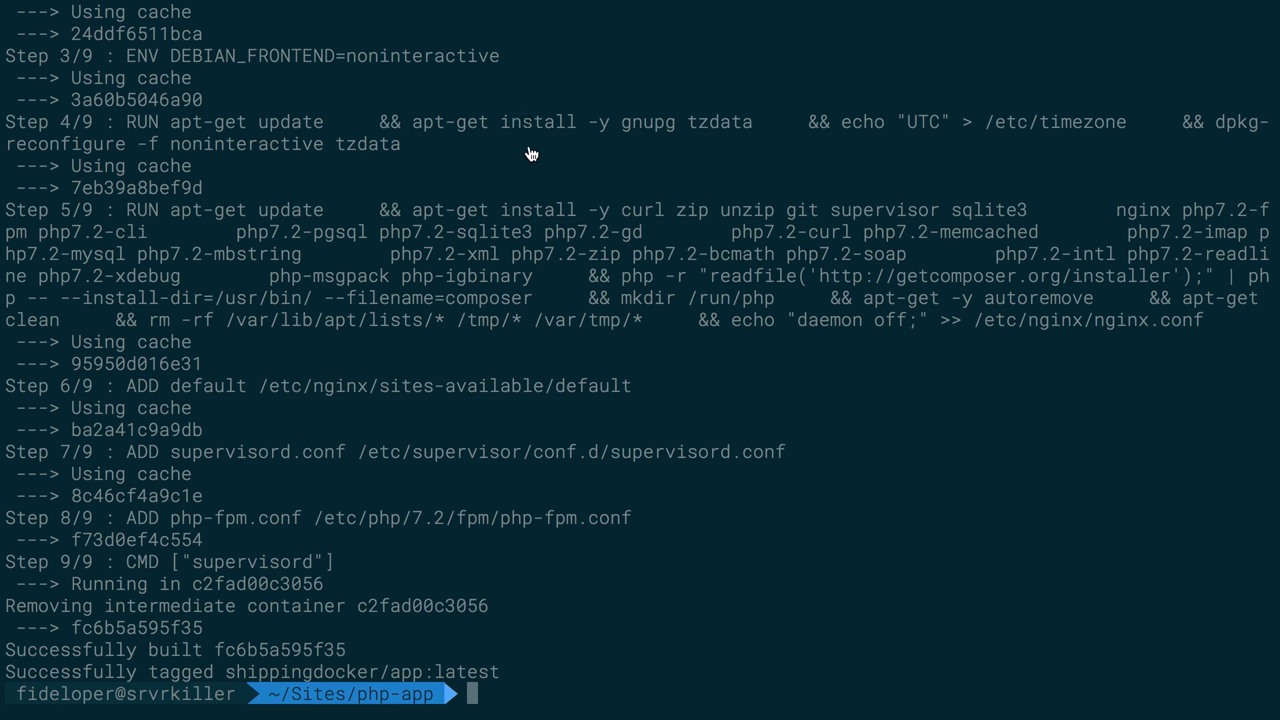
pyautogui.moveTo(253, 538)
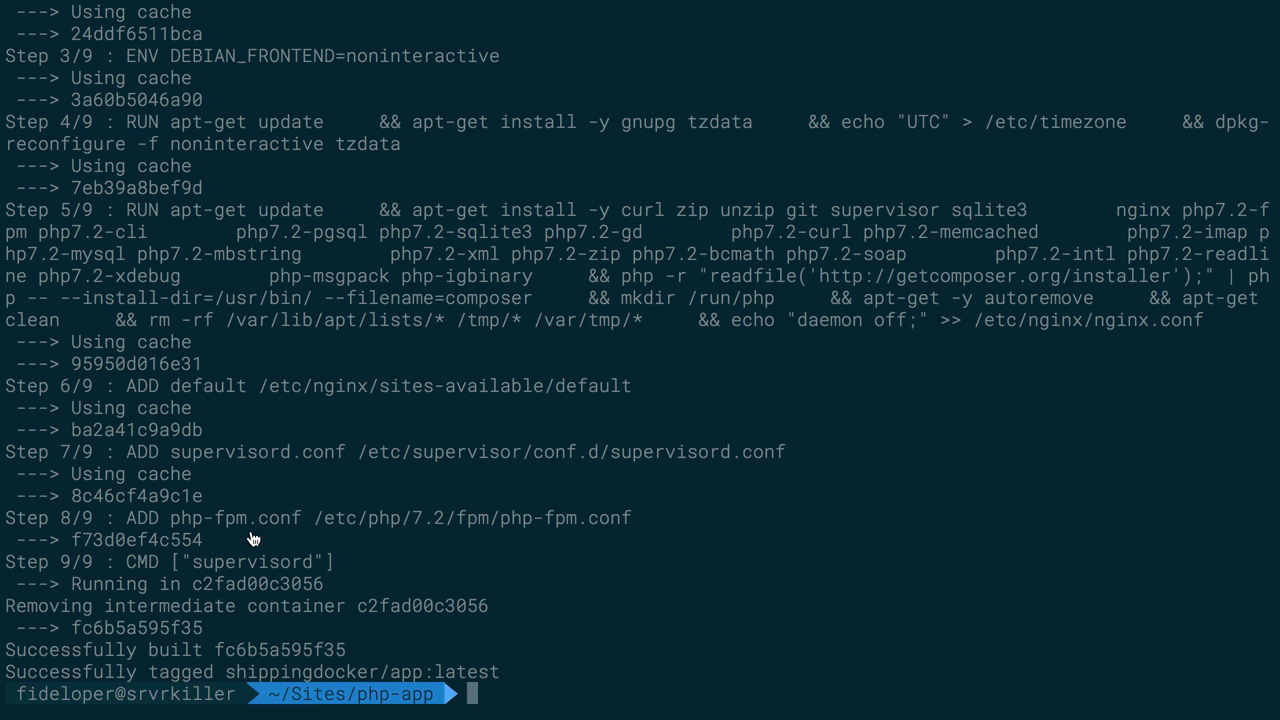
pyautogui.moveTo(137, 607)
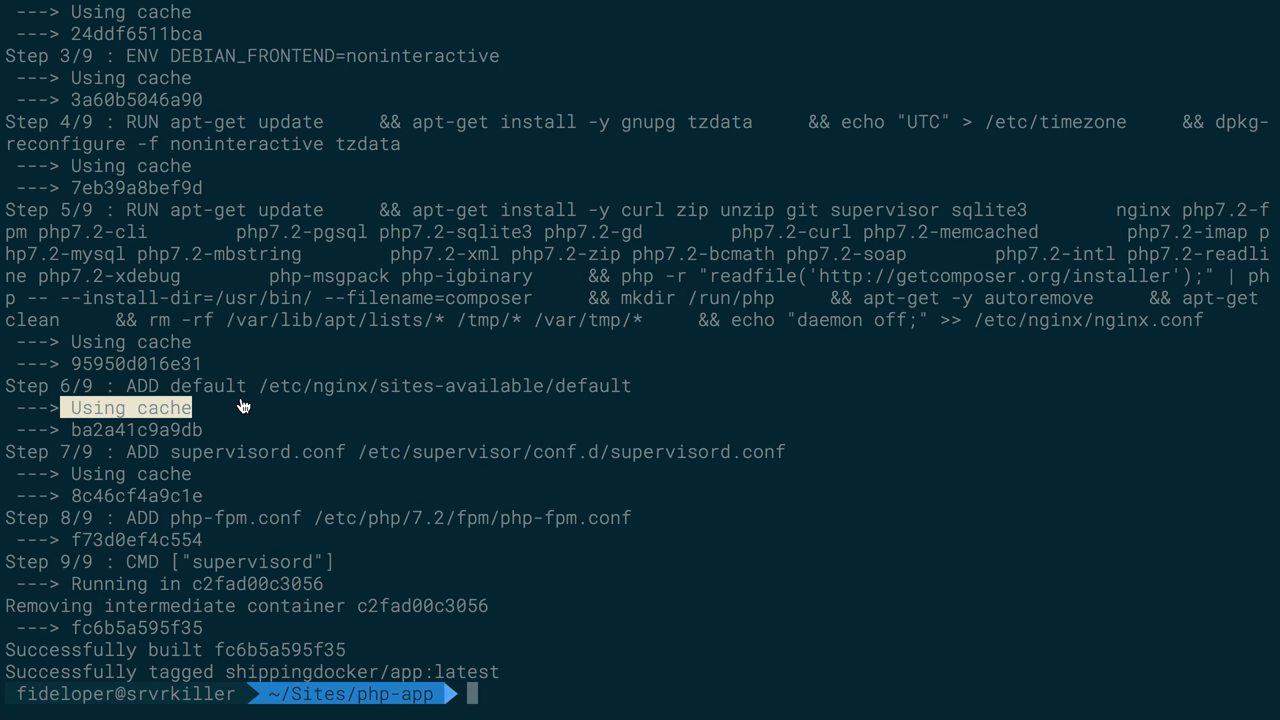
pyautogui.moveTo(128, 587)
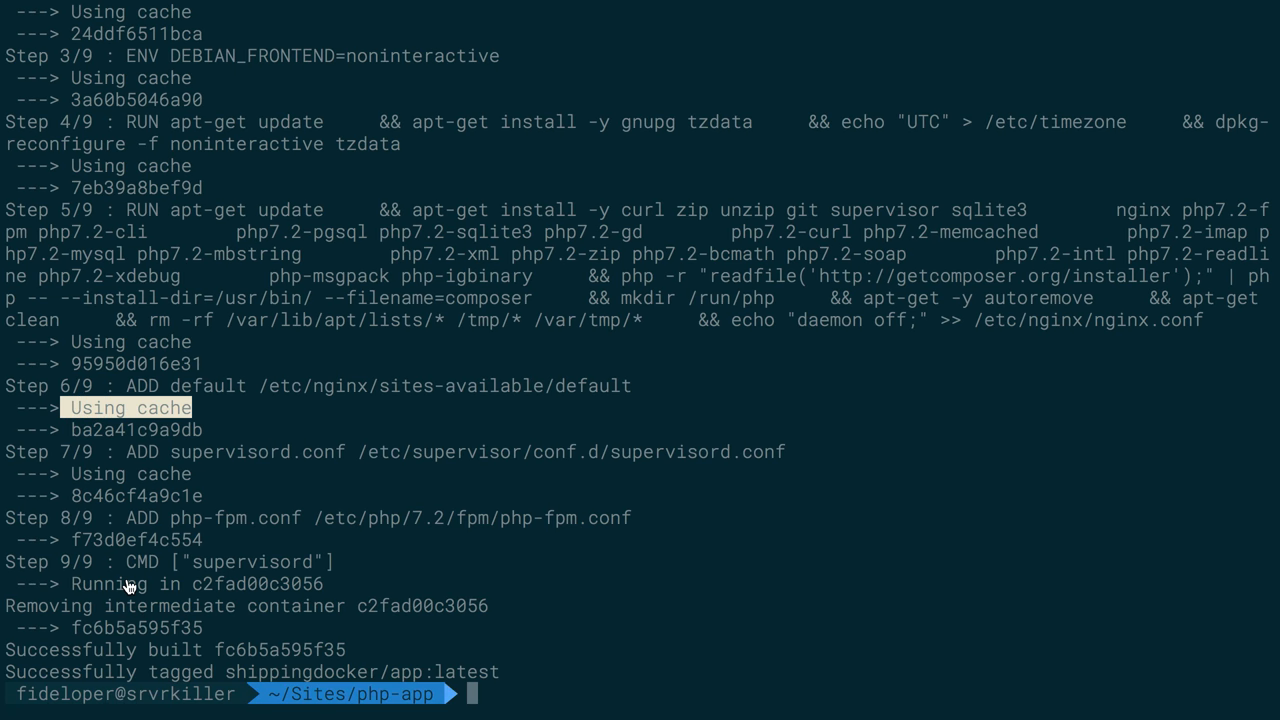
pyautogui.moveTo(134, 607)
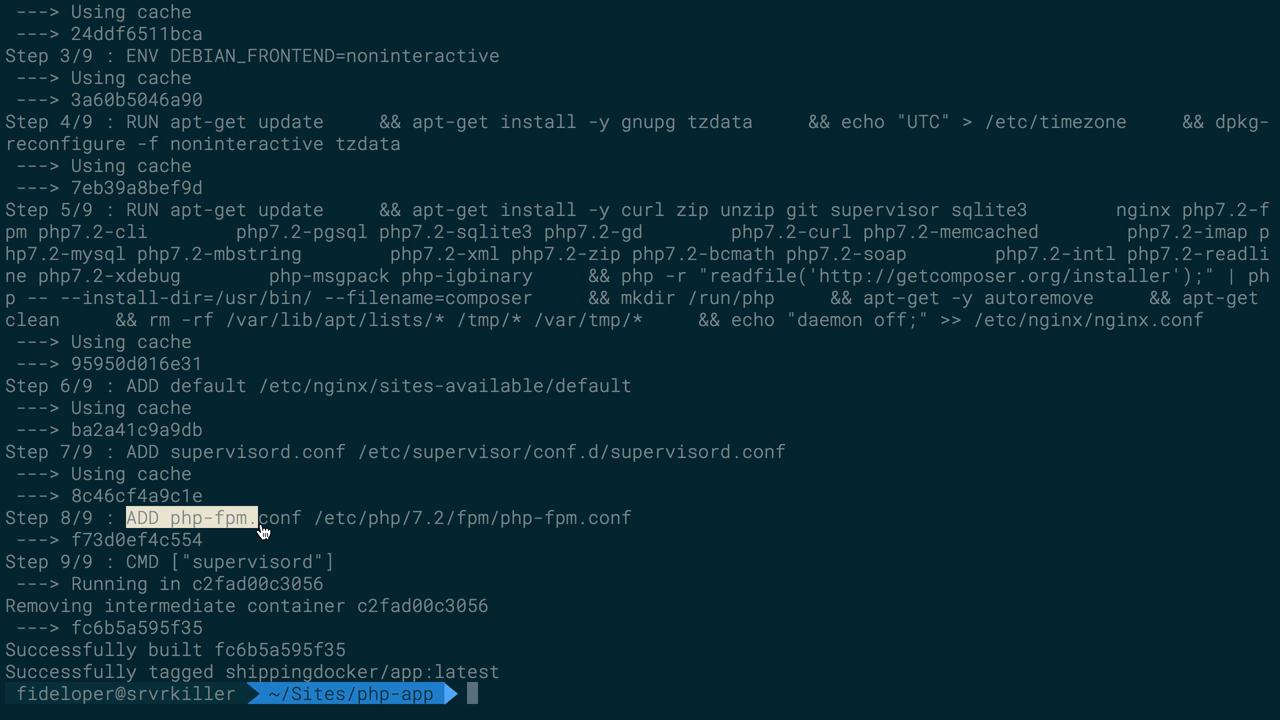
pyautogui.moveTo(120, 575)
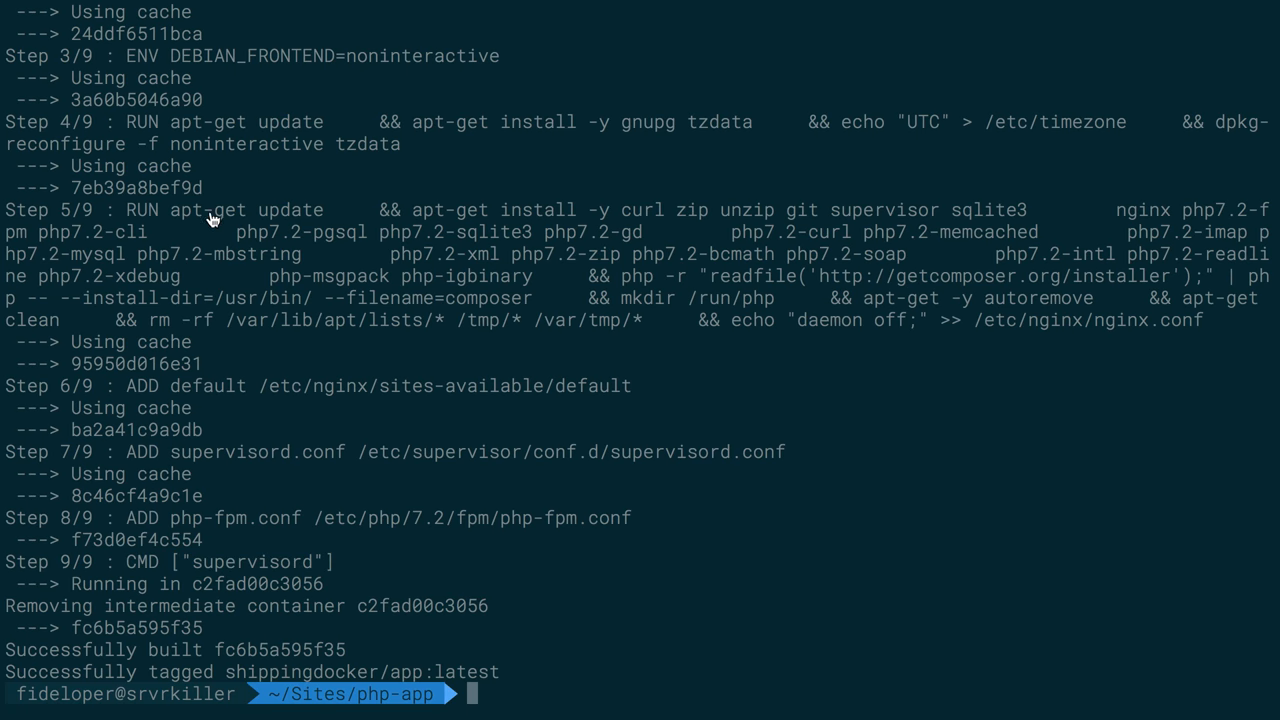
pyautogui.moveTo(128, 522)
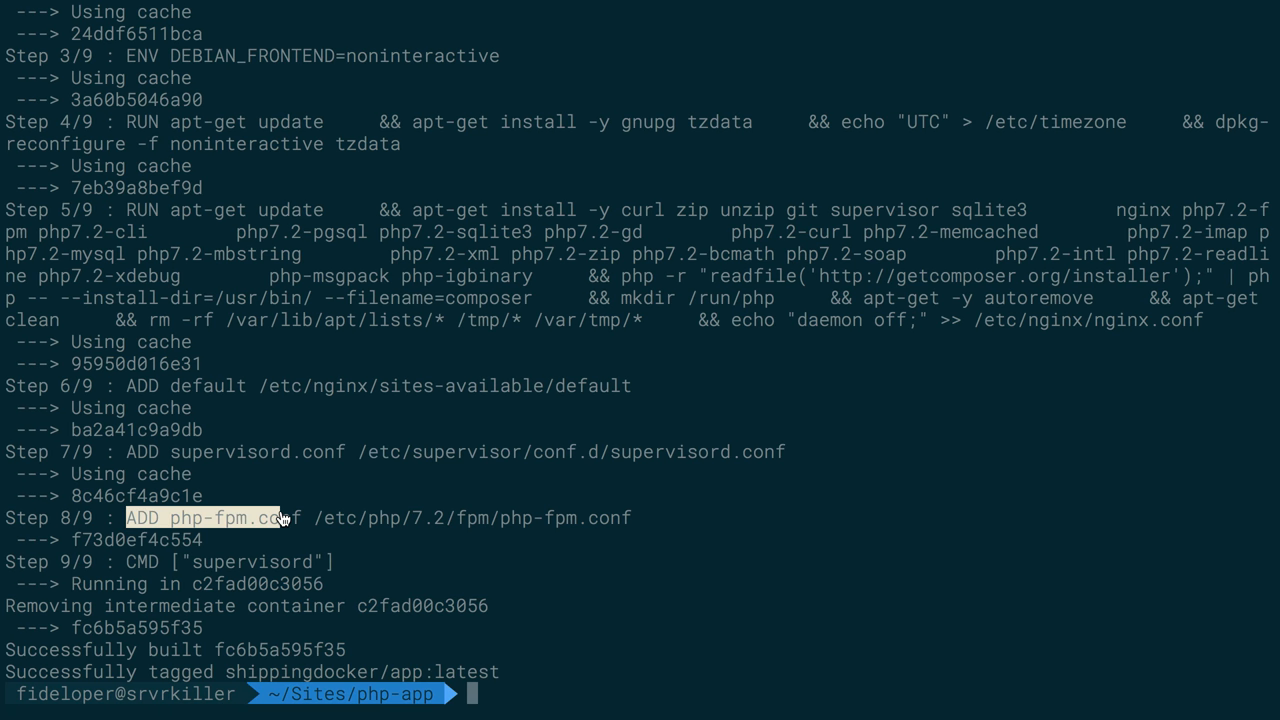
pyautogui.write('docker')
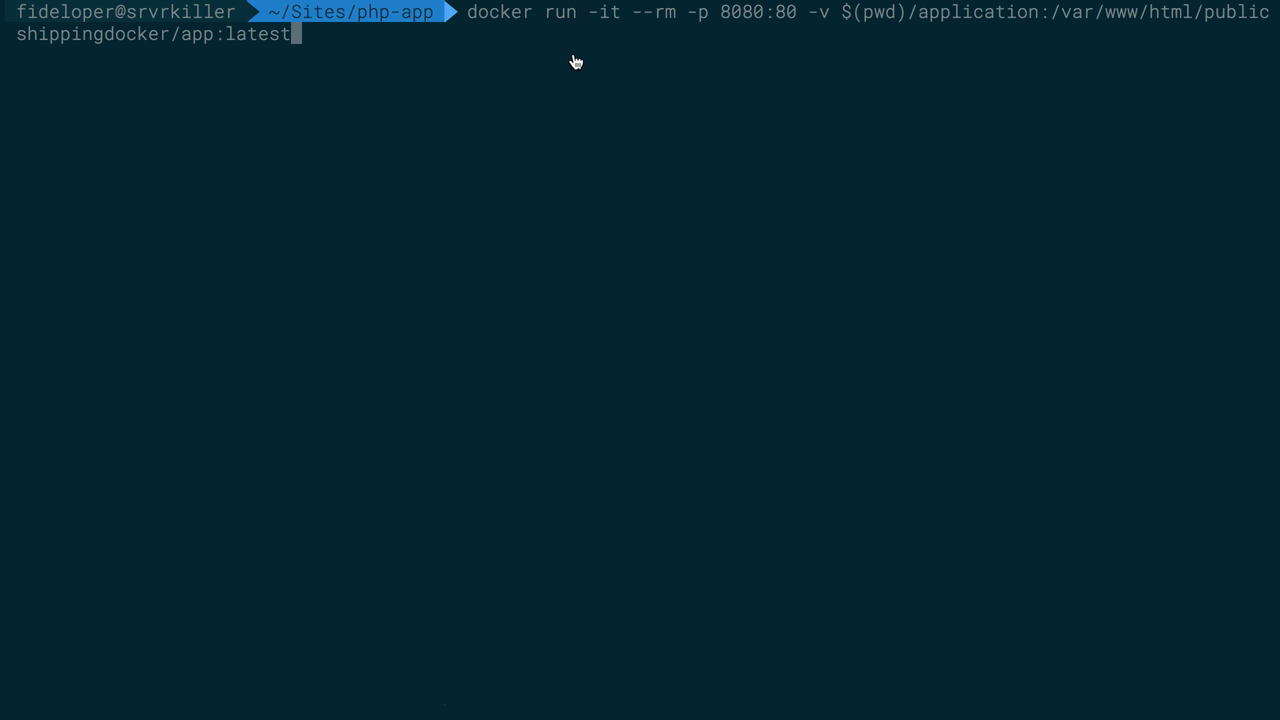
pyautogui.moveTo(596, 39)
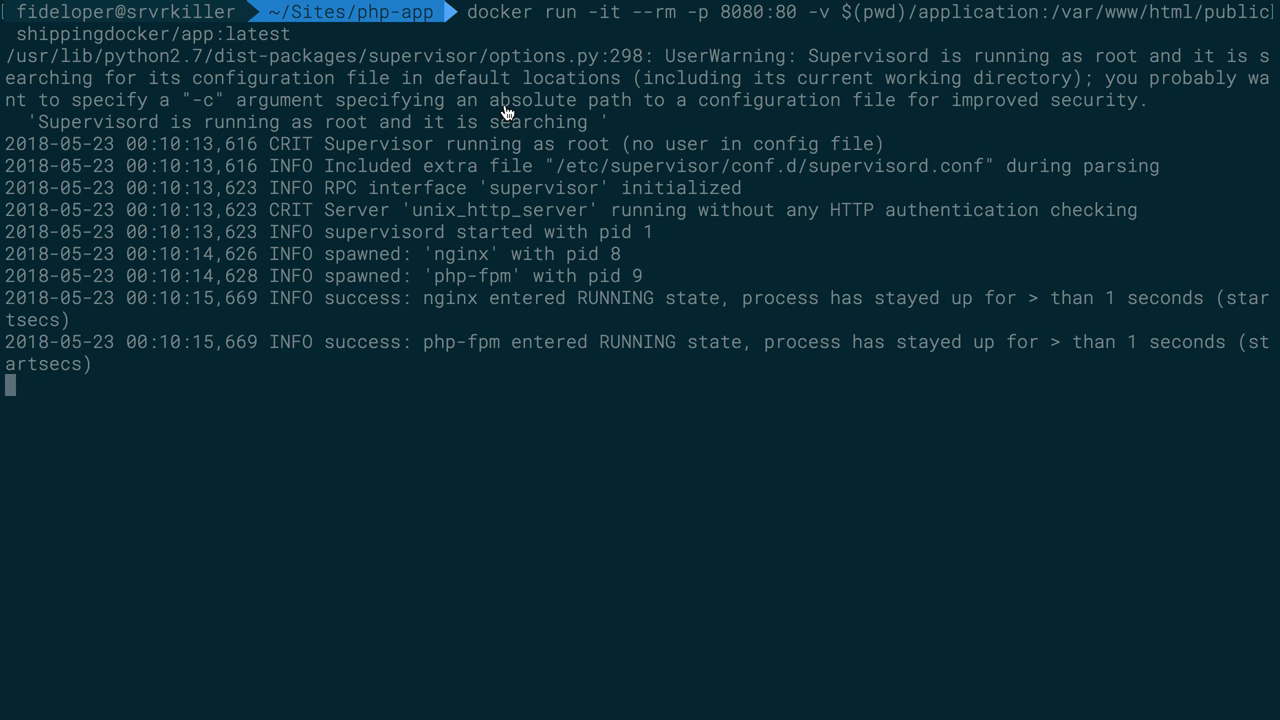
pyautogui.moveTo(585, 345)
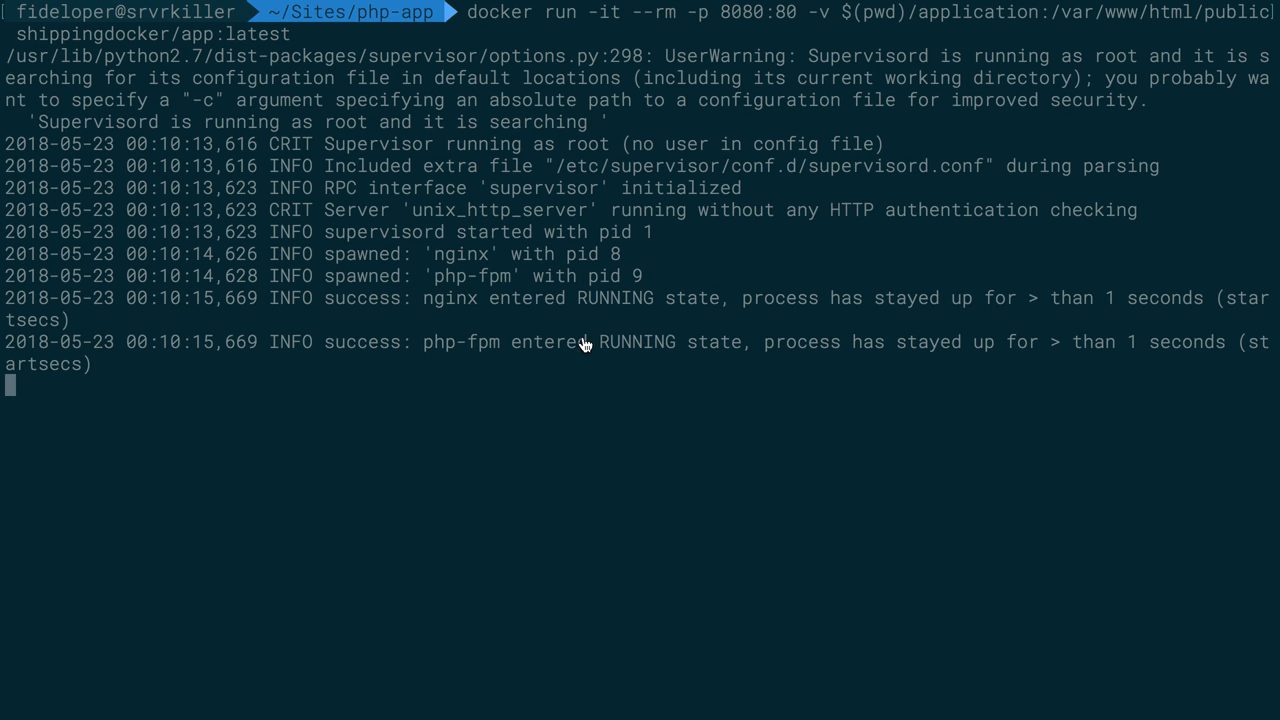
pyautogui.moveTo(687, 367)
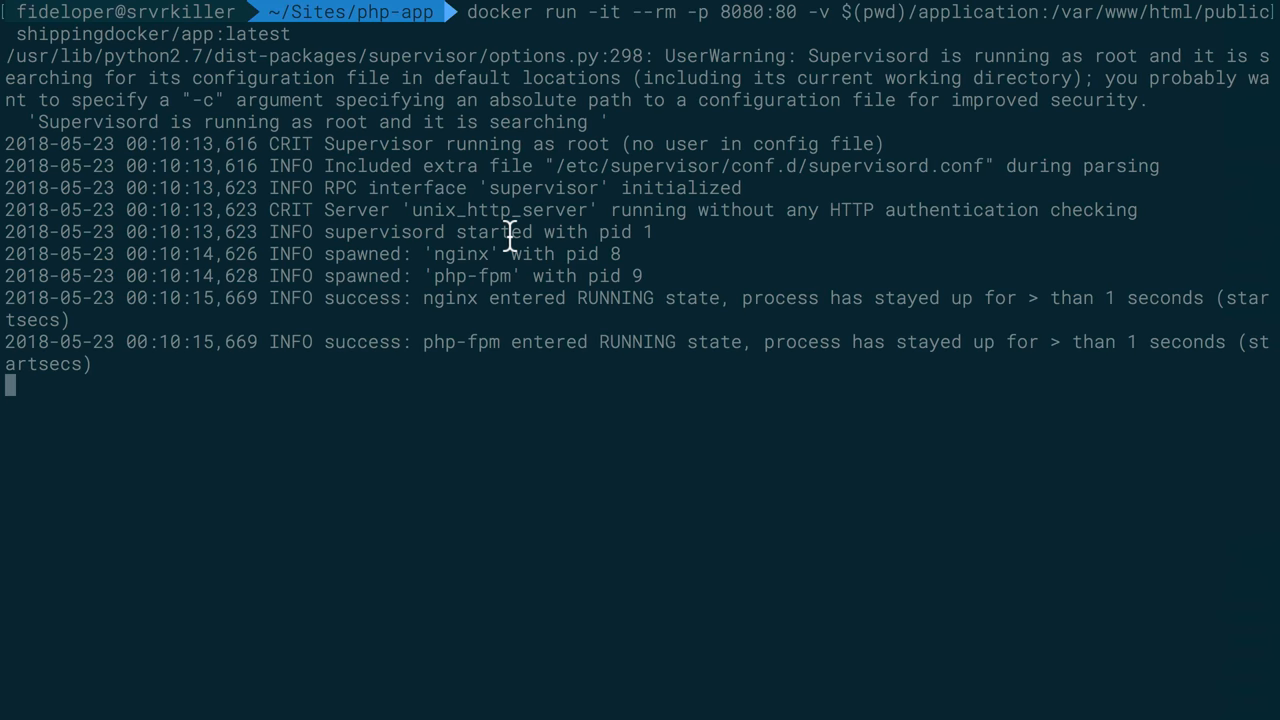
pyautogui.moveTo(525, 263)
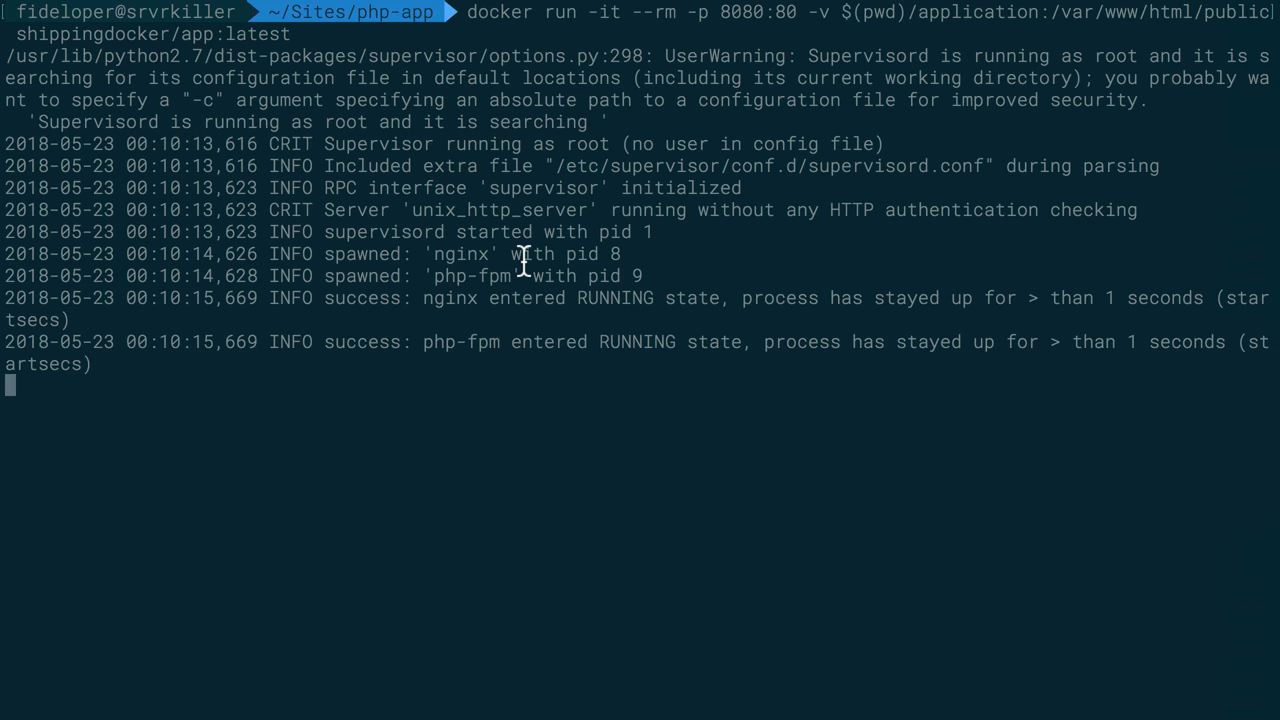